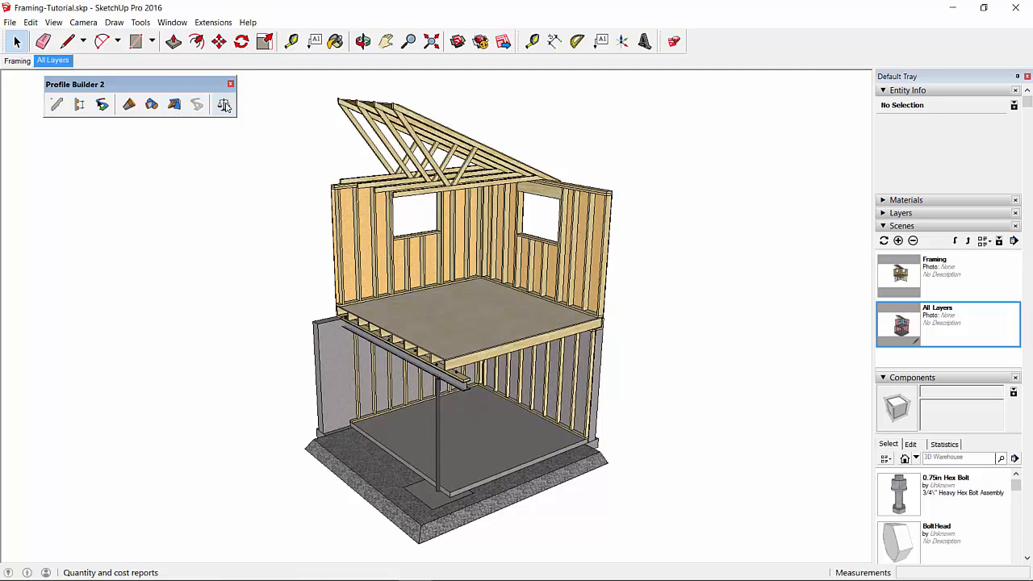
Launch the Profile Builder Quantifier, showing an empty Cost Detail Report
click(224, 105)
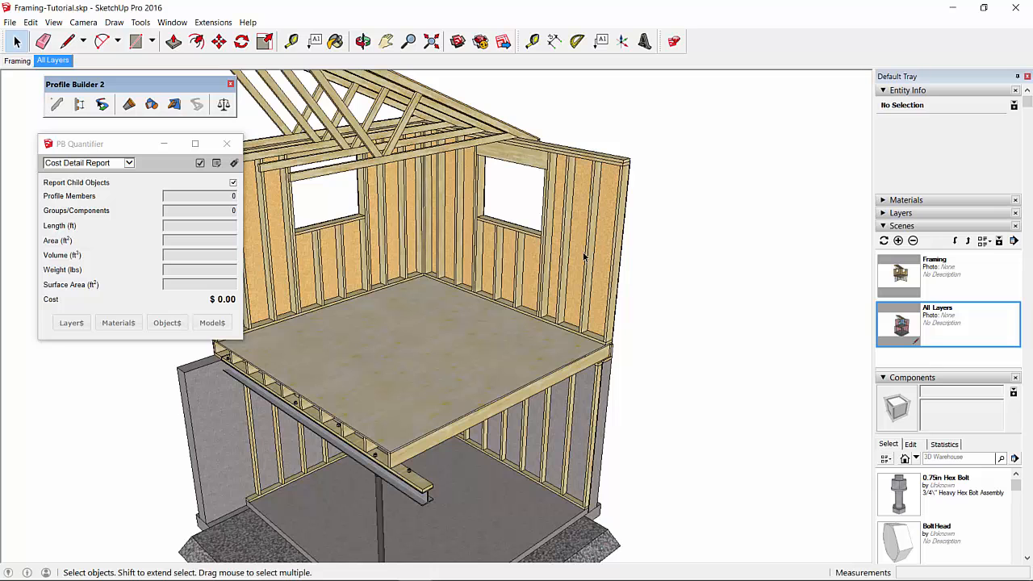
mouse_move(593, 216)
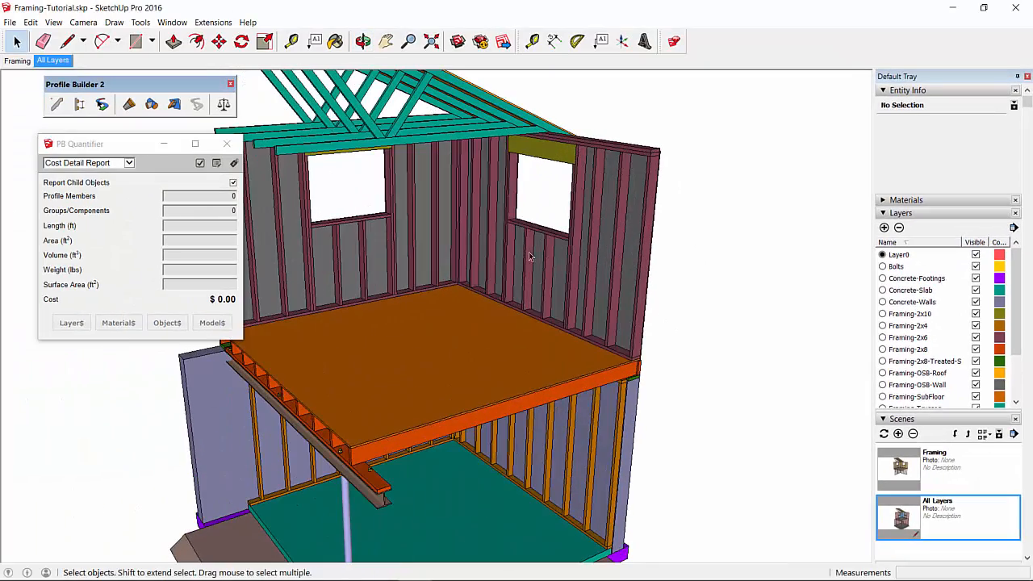
mouse_move(549, 258)
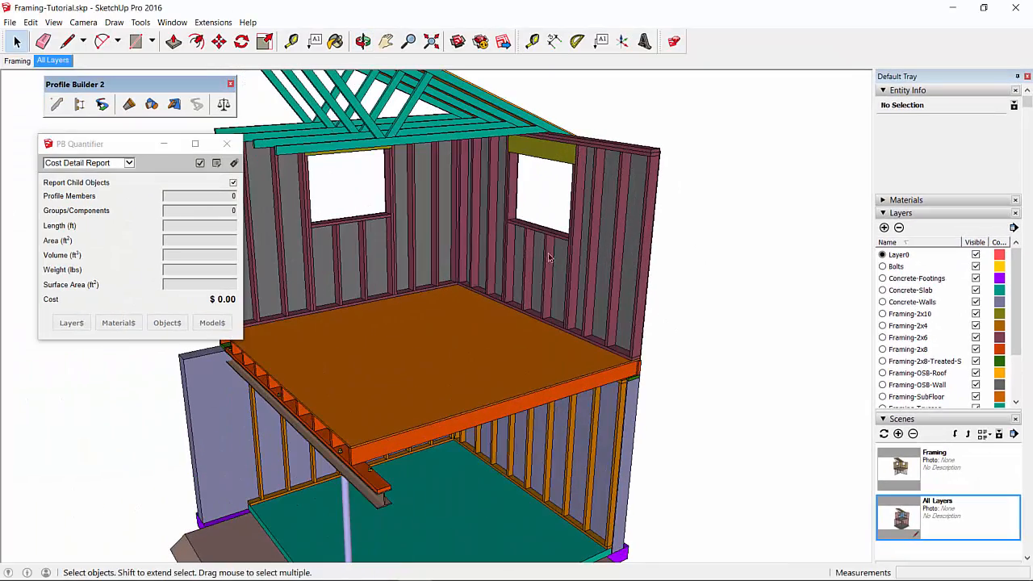
mouse_move(523, 353)
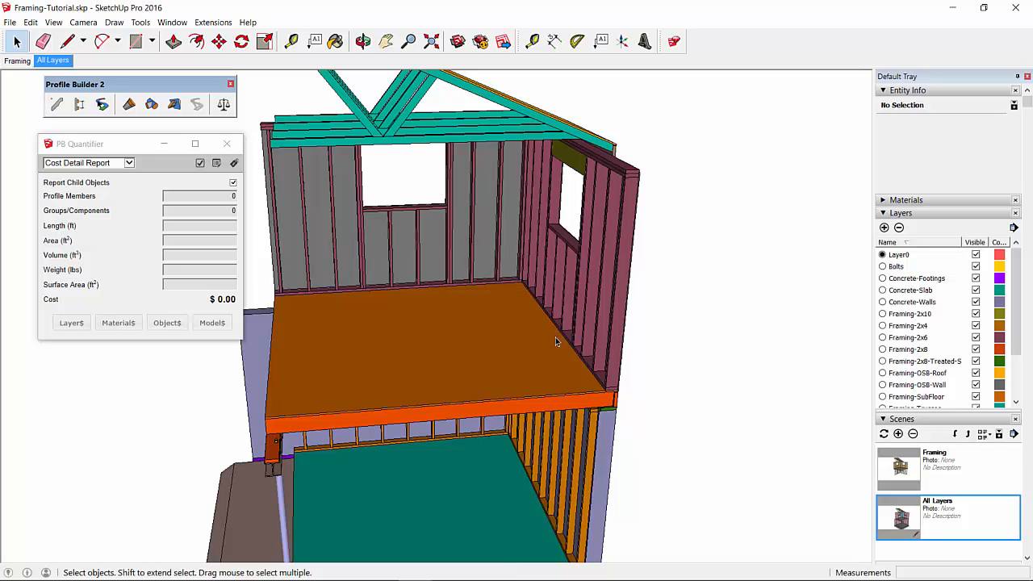
mouse_move(139, 158)
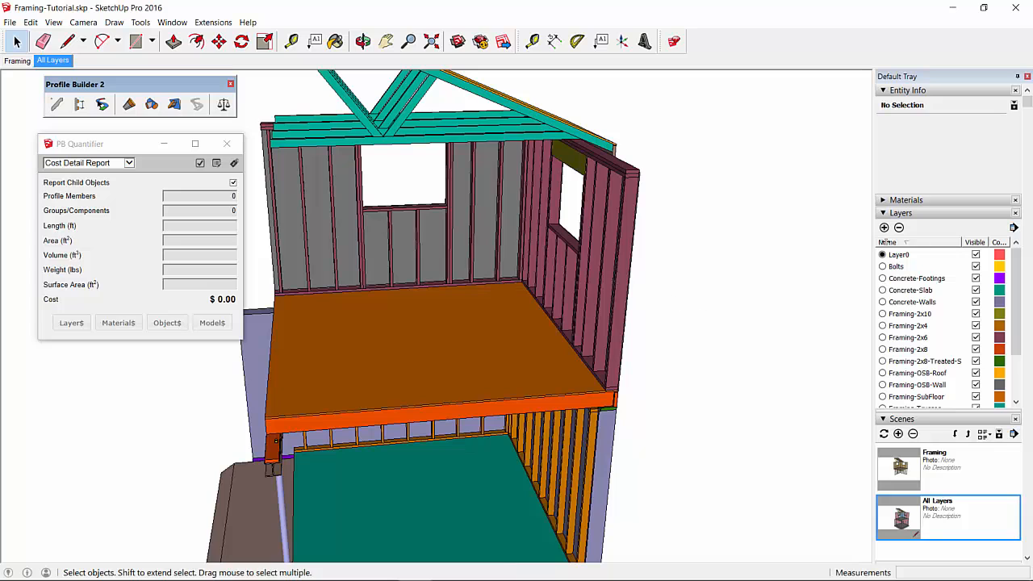
Right-click on the framing model
right_click(928, 242)
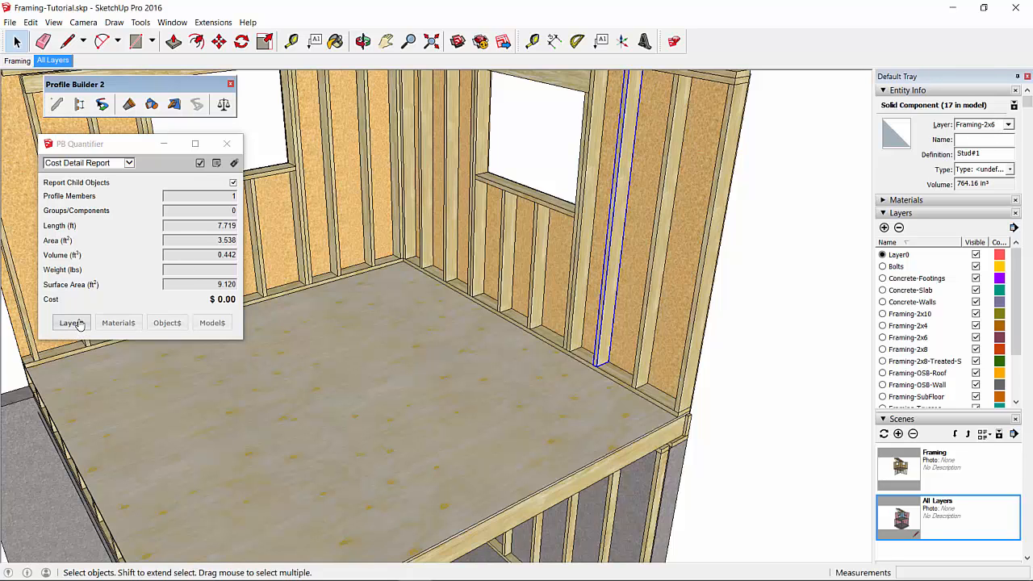
Open Layer Cost Data for the selected 2x6 stud's layer
click(71, 322)
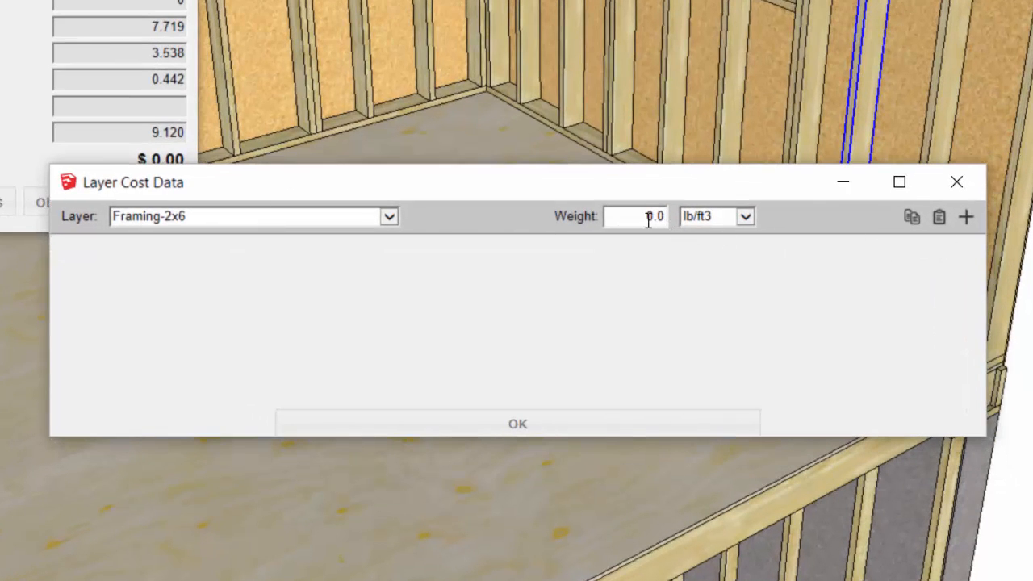
Add a 0400 Framing-2x6 Material cost: 0.63 per ft, 10% waste, 8% tax
click(967, 216)
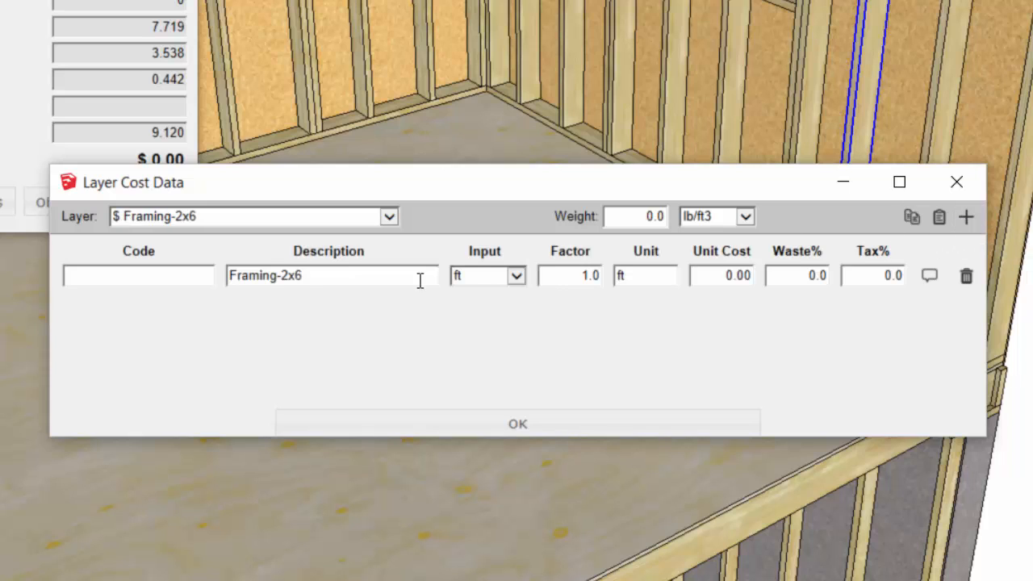
text(0400 - Framing)
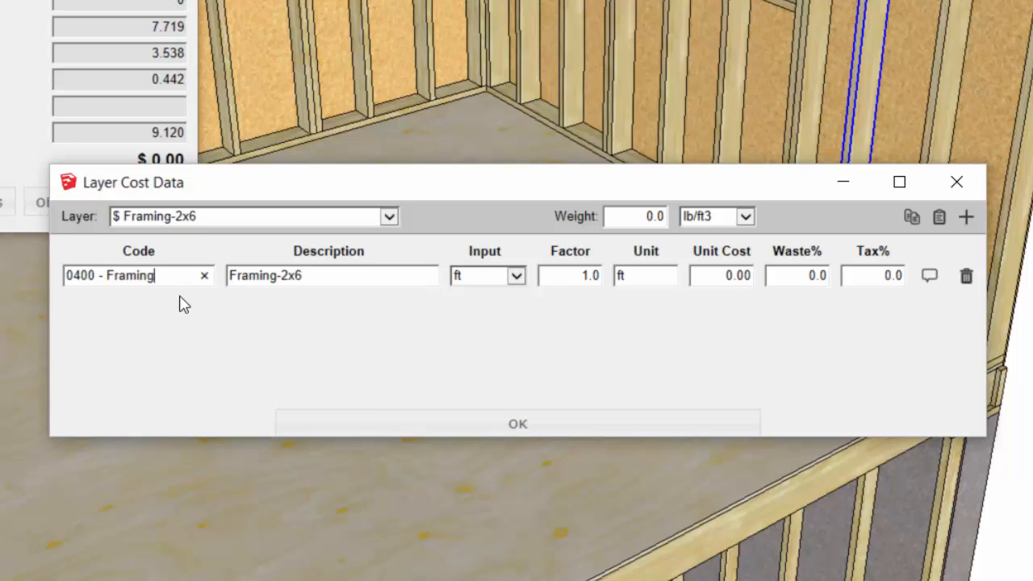
click(349, 275)
text( Material)
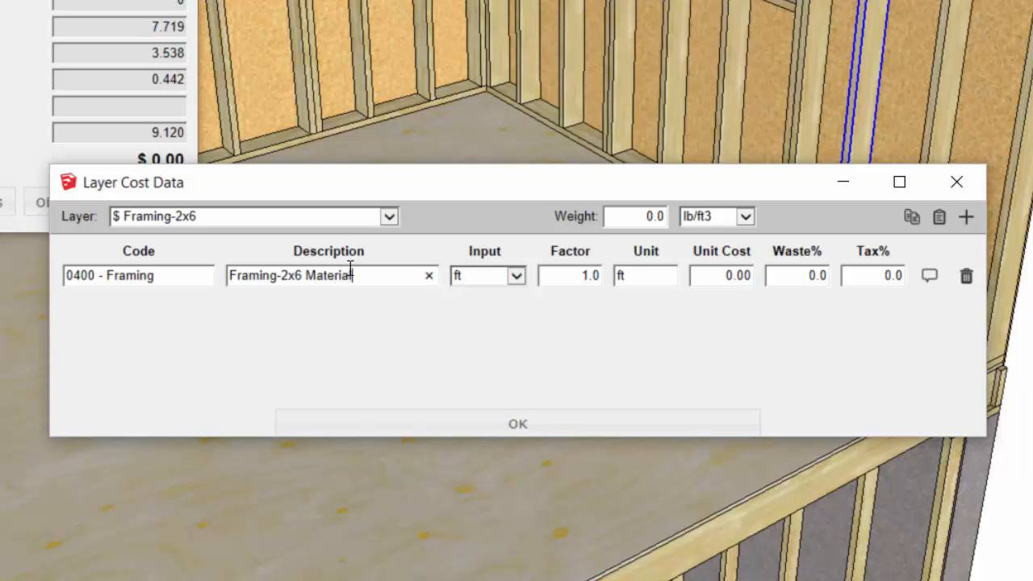
mouse_move(503, 290)
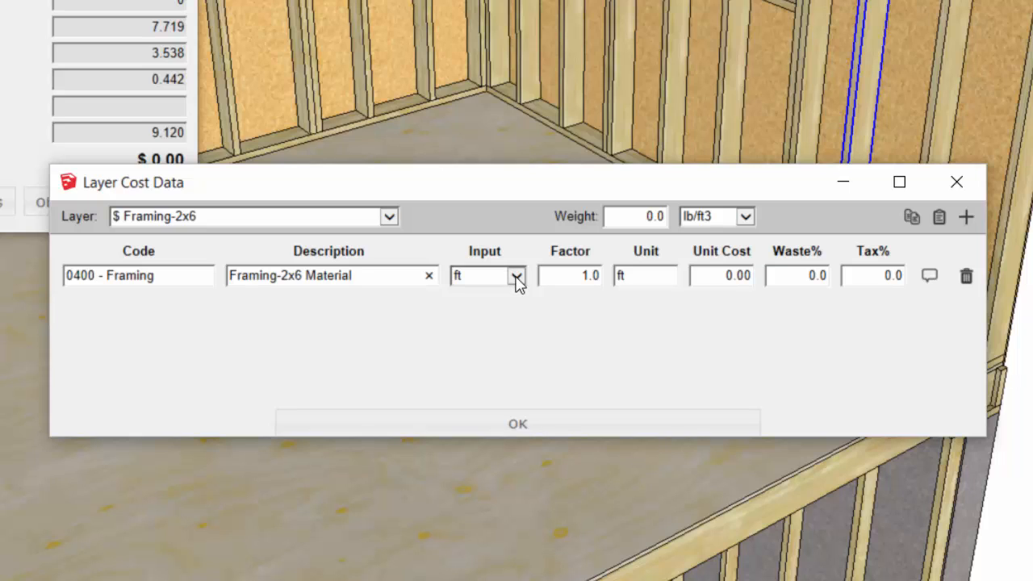
click(515, 275)
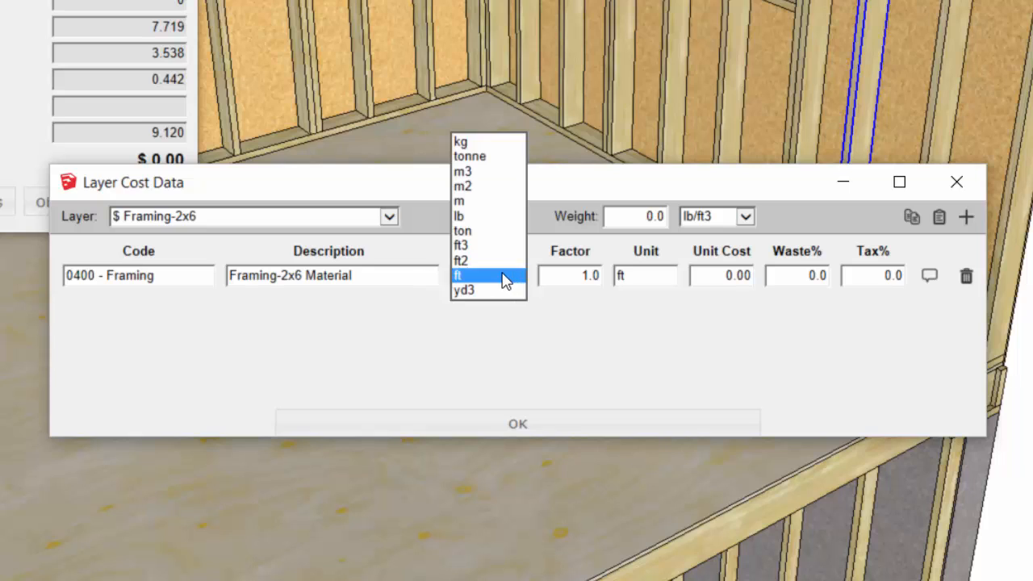
click(459, 275)
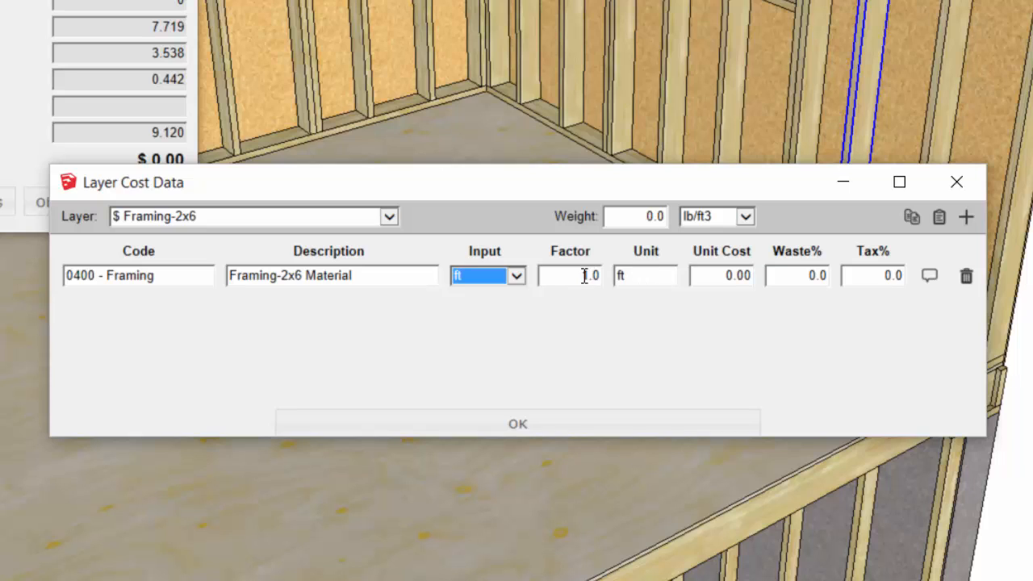
click(720, 275)
text(0.63)
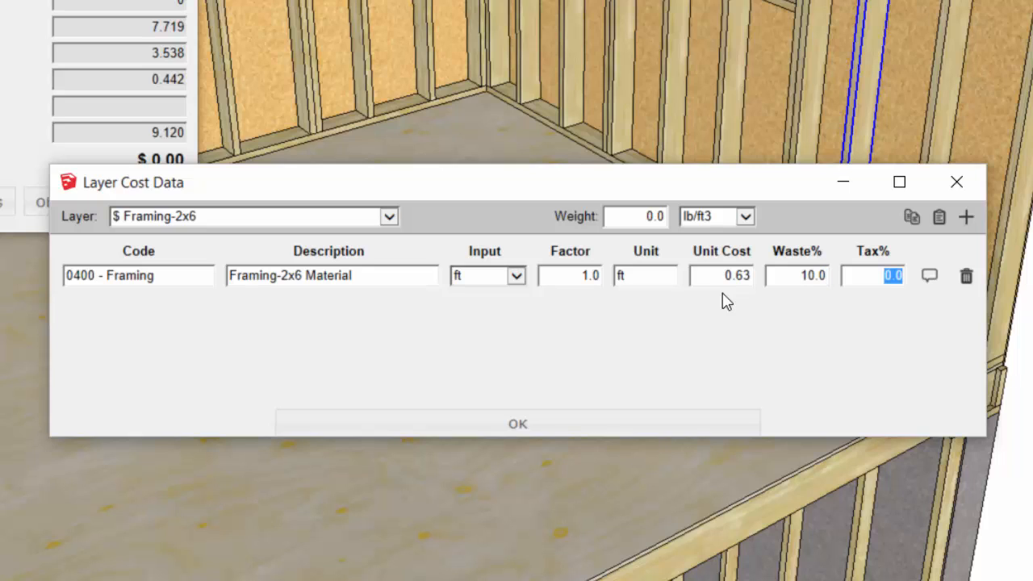
text(8.0)
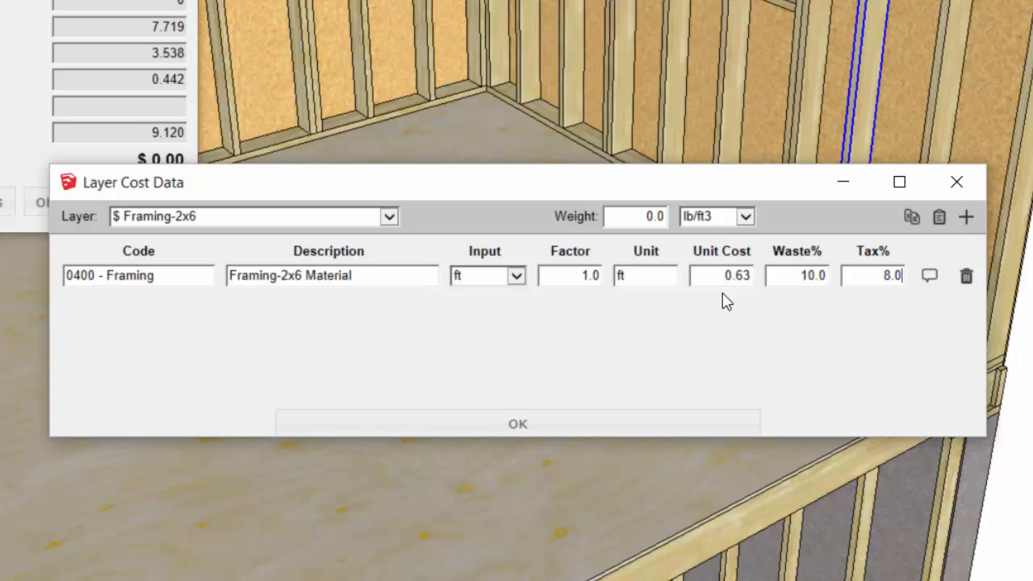
mouse_move(625, 375)
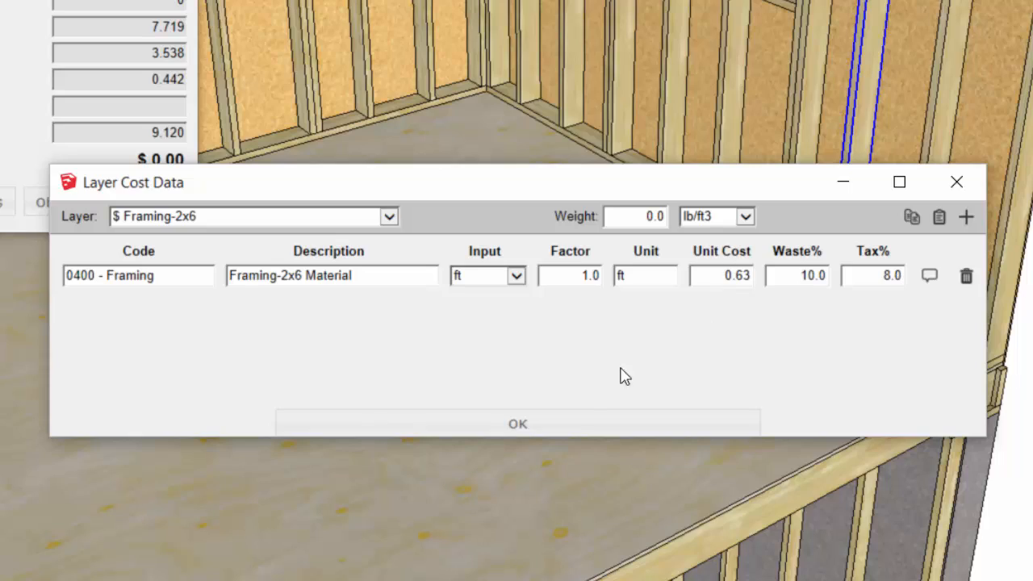
click(518, 423)
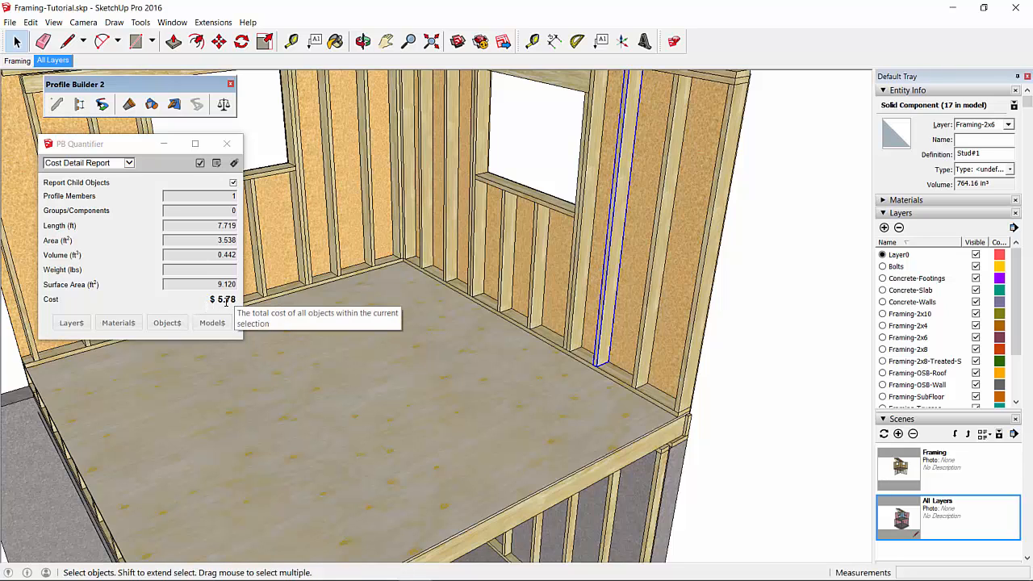
mouse_move(256, 305)
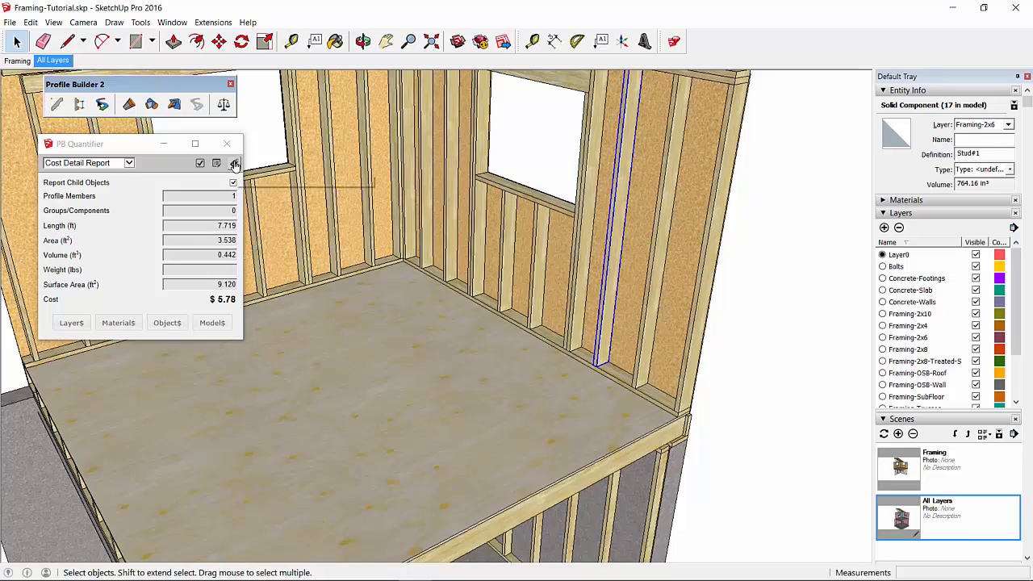
Open the Cost Inspector to see the stud's $5.78 cost breakdown
click(234, 163)
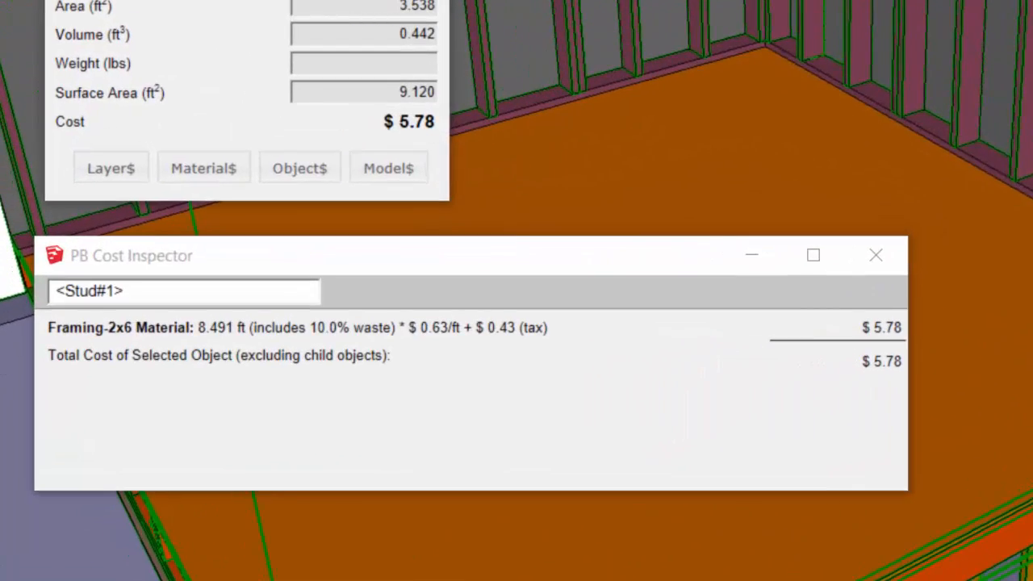
mouse_move(224, 360)
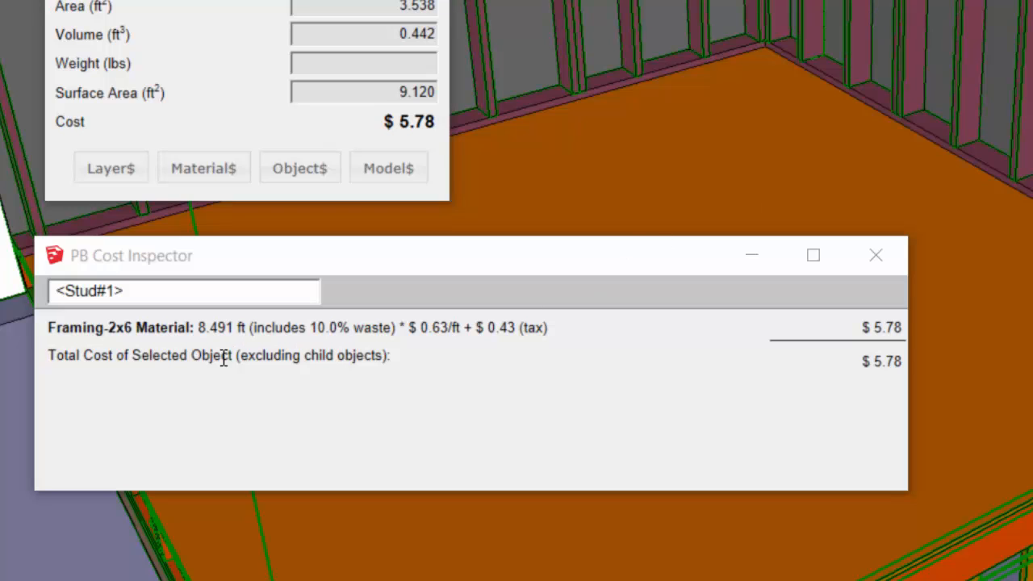
mouse_move(299, 329)
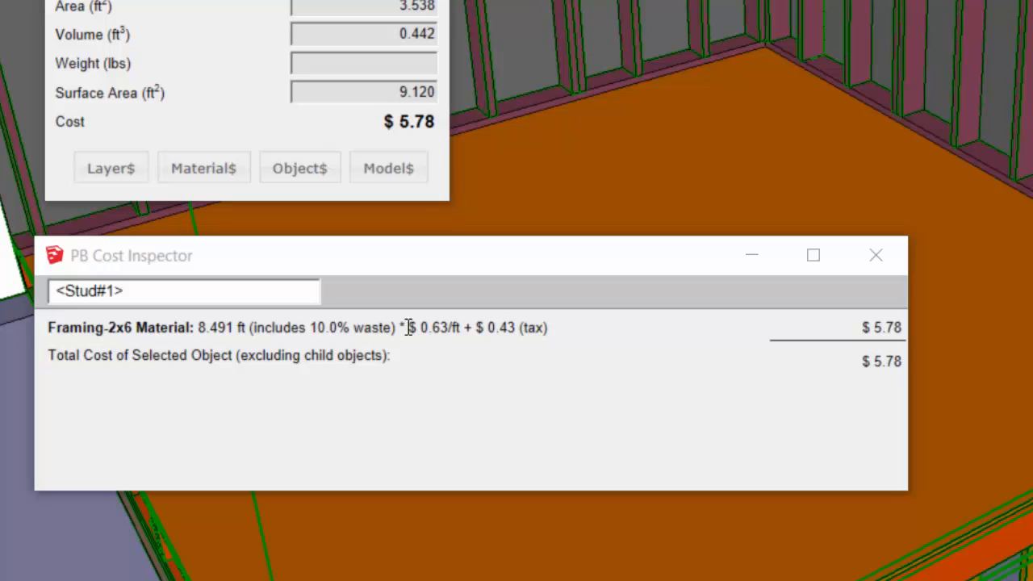
mouse_move(525, 327)
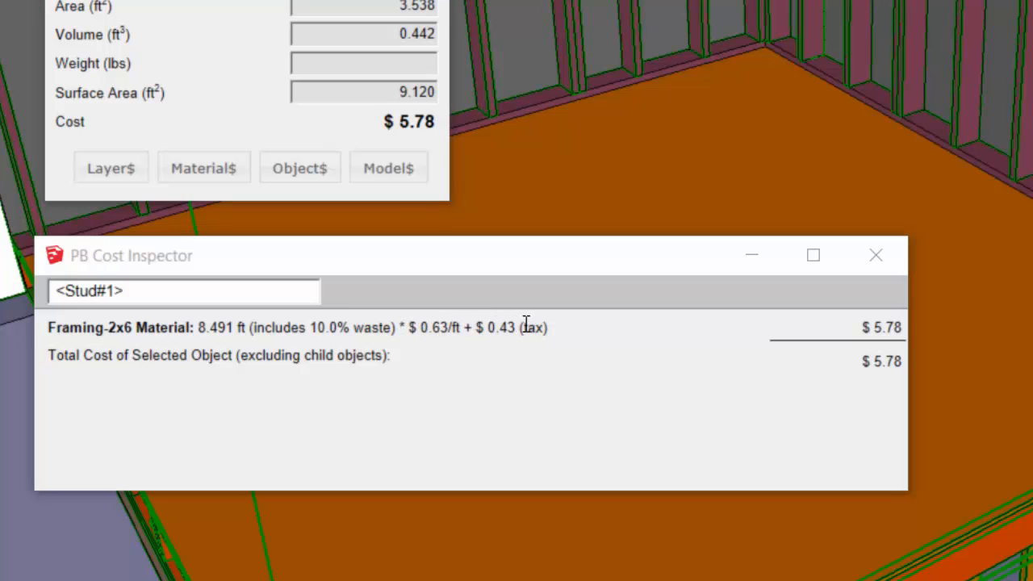
mouse_move(555, 351)
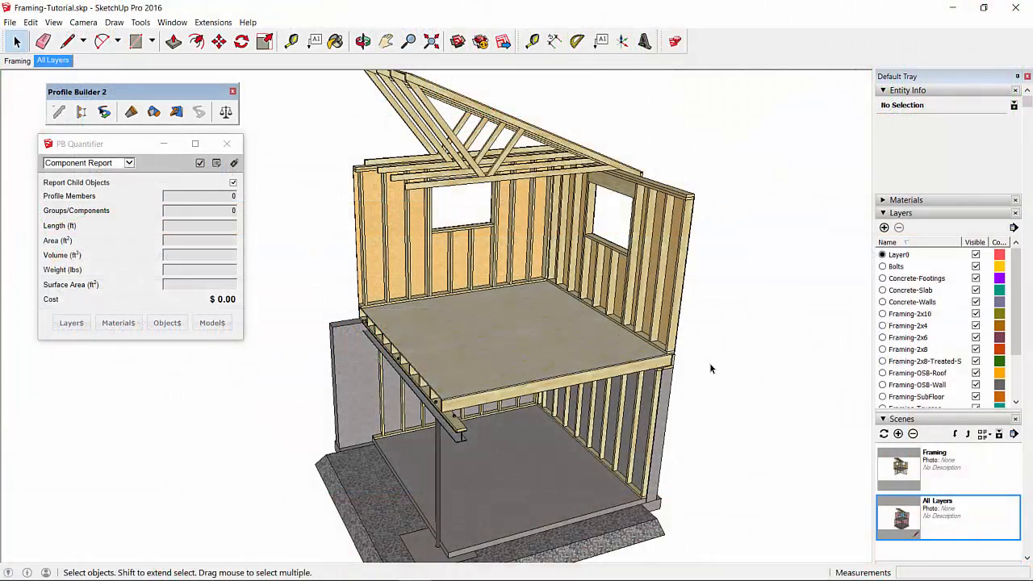
Switch Layer Cost Data to Framing-OSB-Wall, showing OSB sheathing and nail entries
click(72, 322)
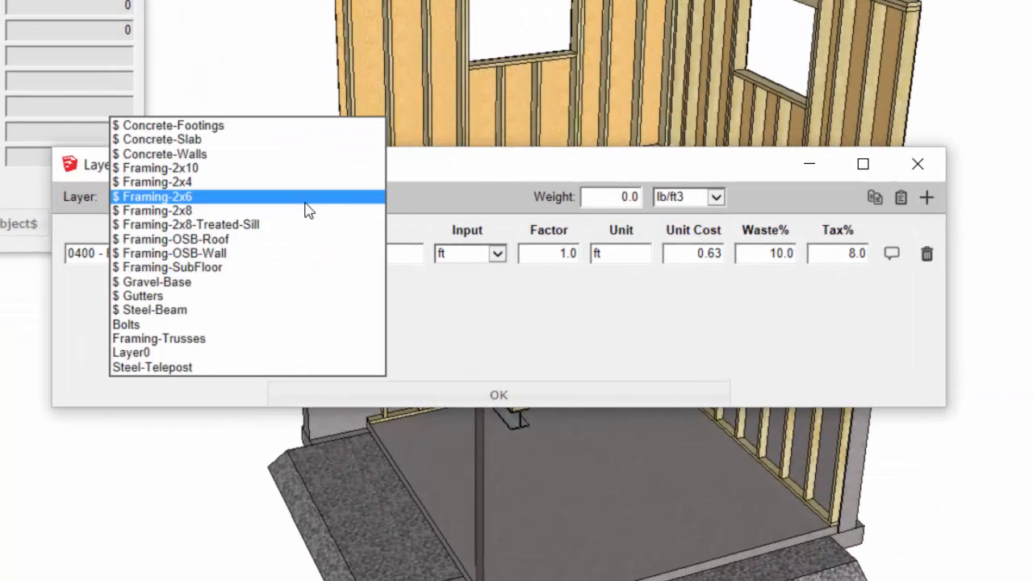
mouse_move(250, 252)
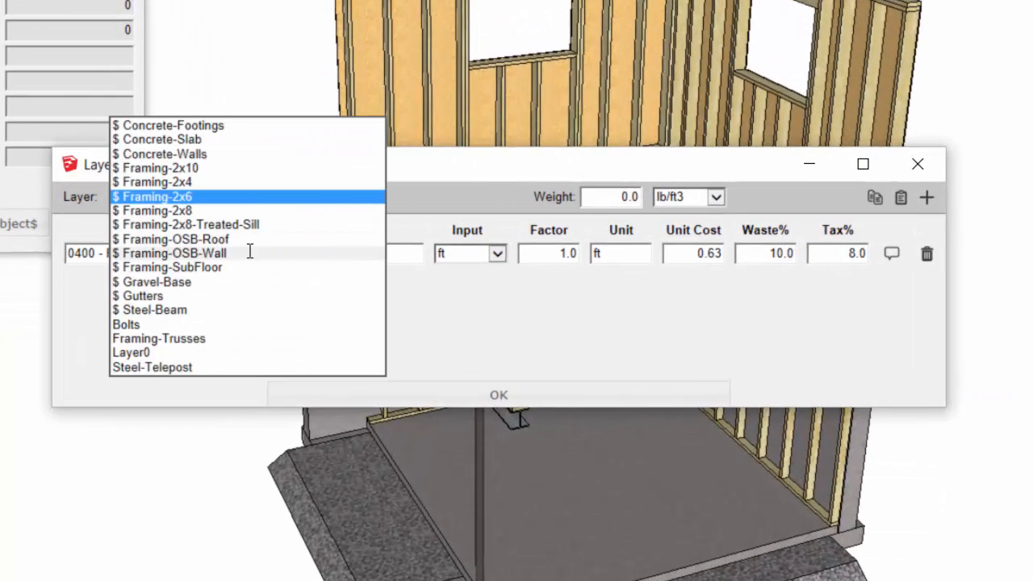
click(173, 253)
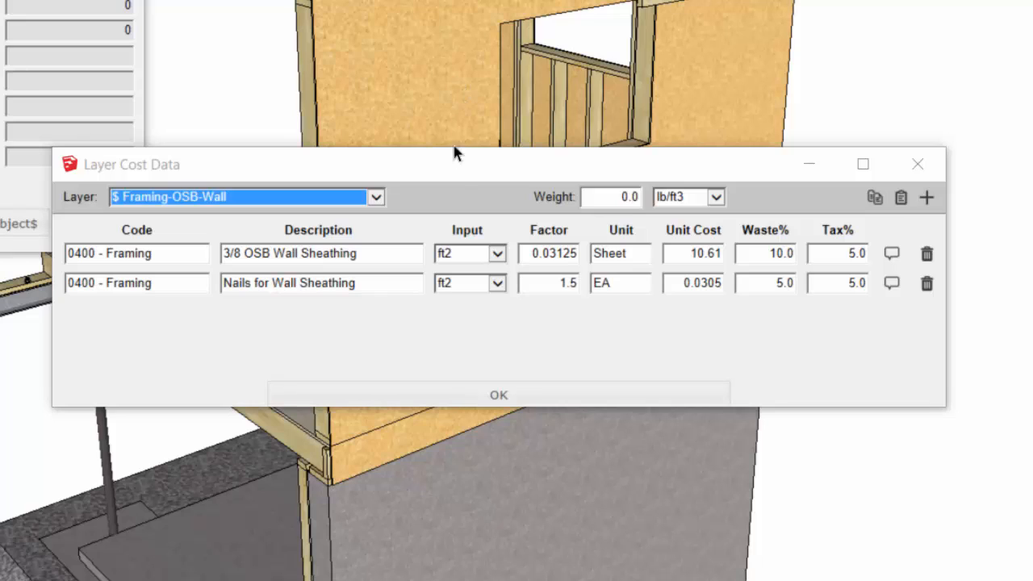
mouse_move(442, 261)
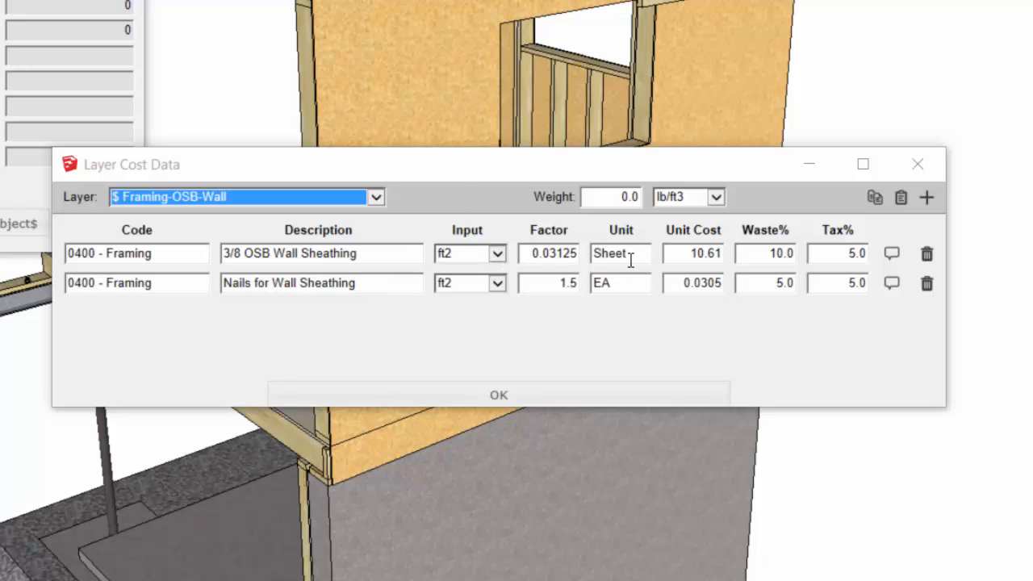
mouse_move(477, 257)
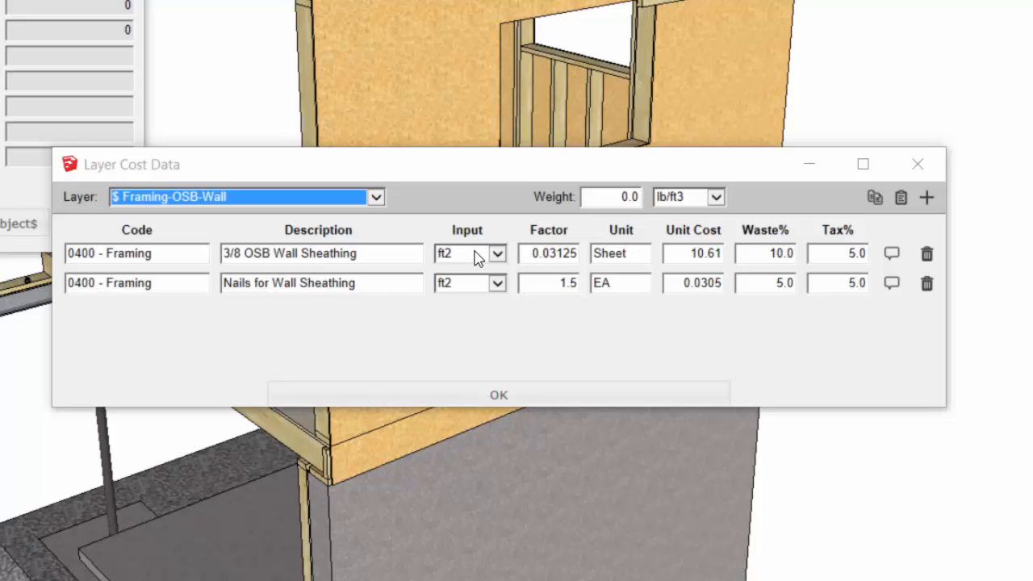
mouse_move(542, 272)
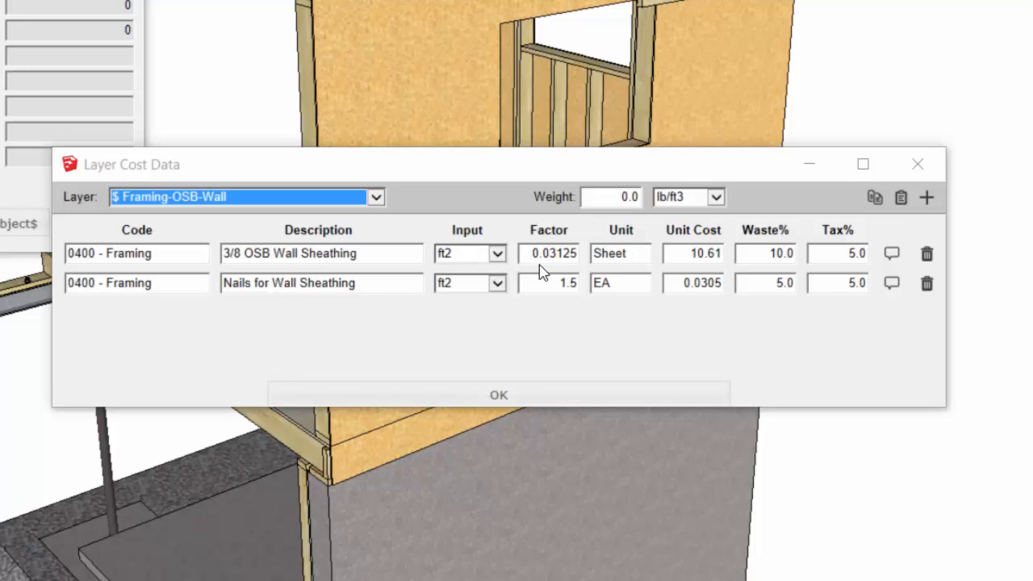
mouse_move(496, 258)
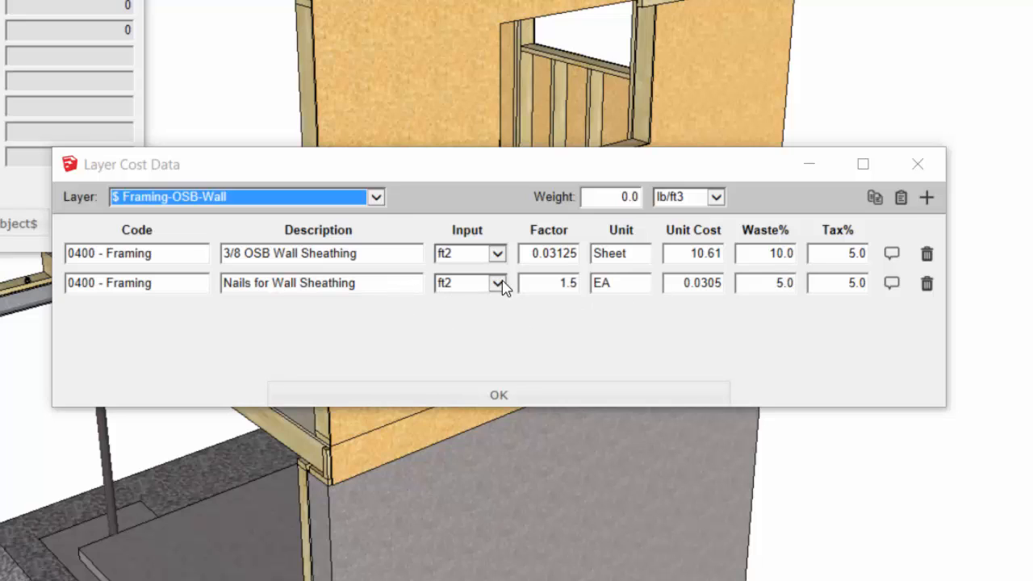
mouse_move(367, 301)
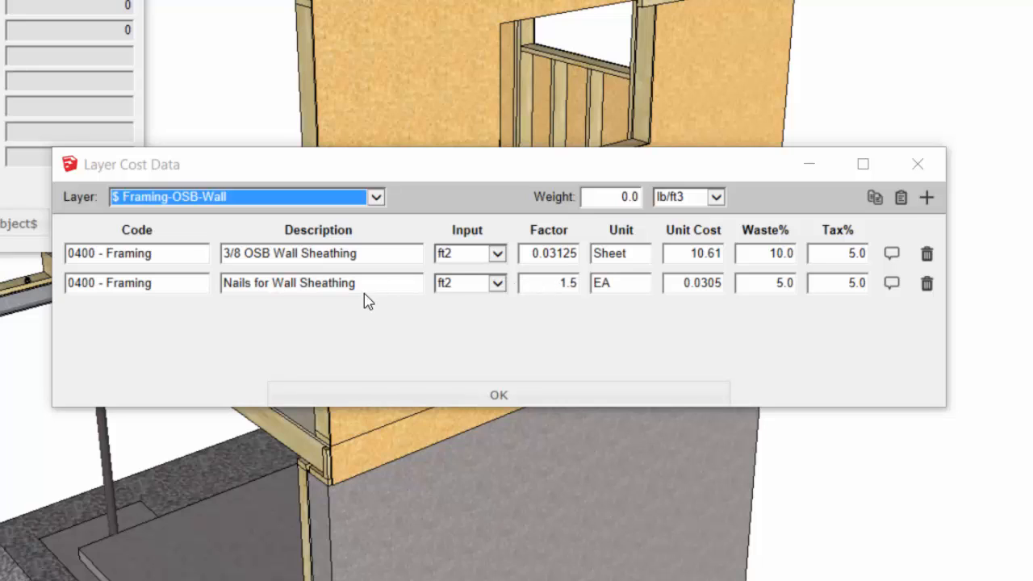
mouse_move(593, 288)
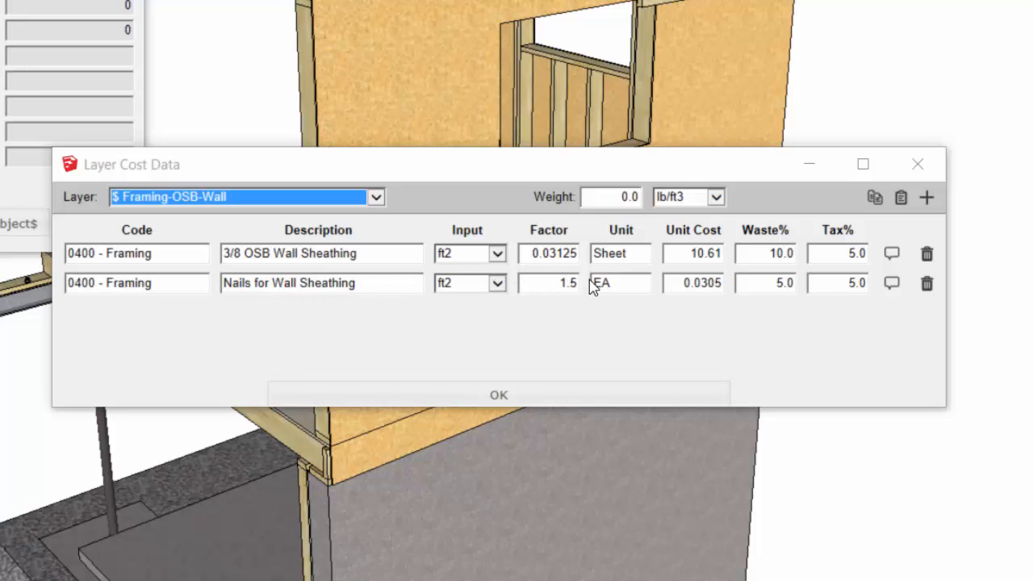
mouse_move(477, 281)
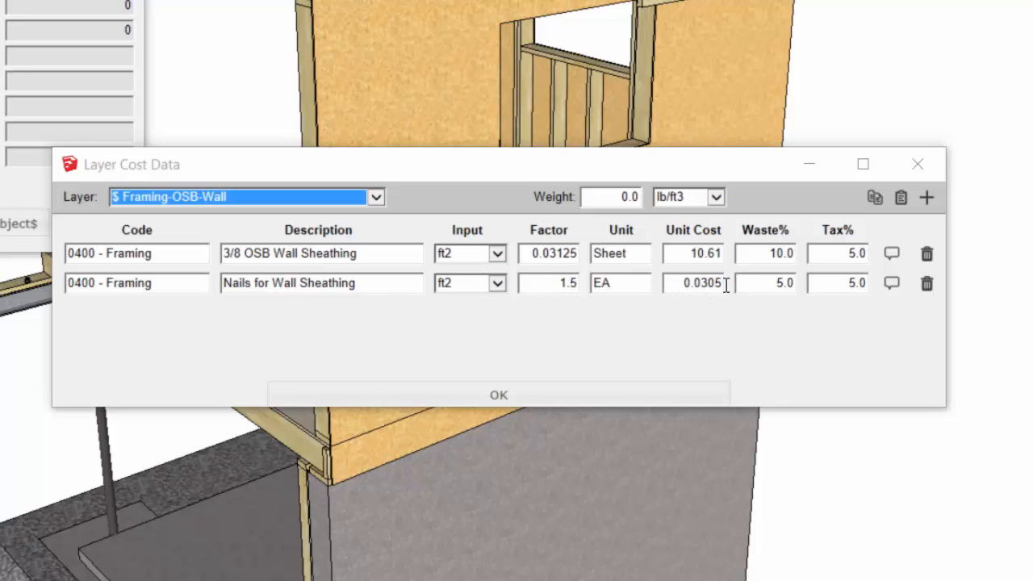
mouse_move(741, 279)
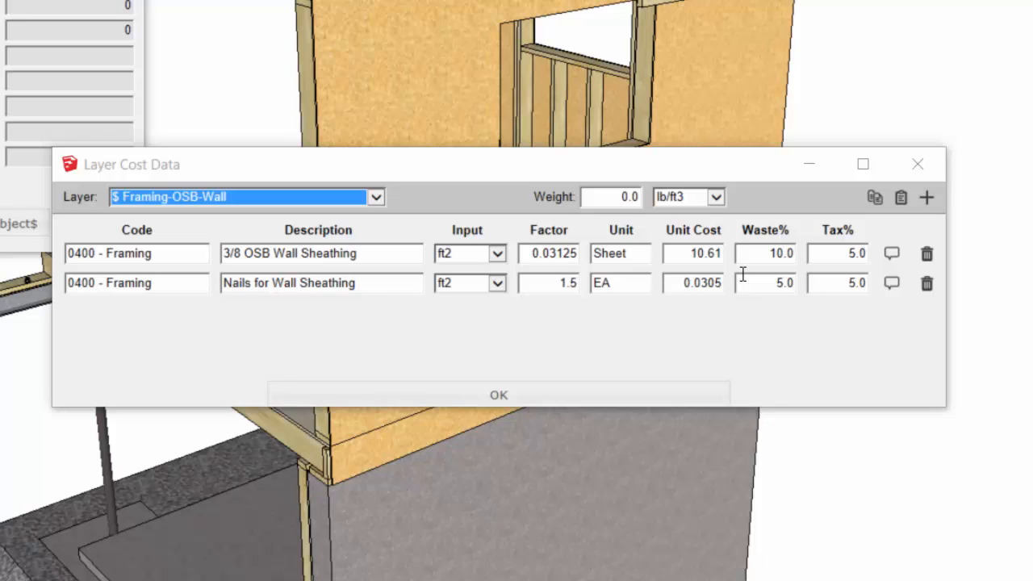
Switch Layer Cost Data to Framing-SubFloor, listing plywood subfloor and screws
click(374, 197)
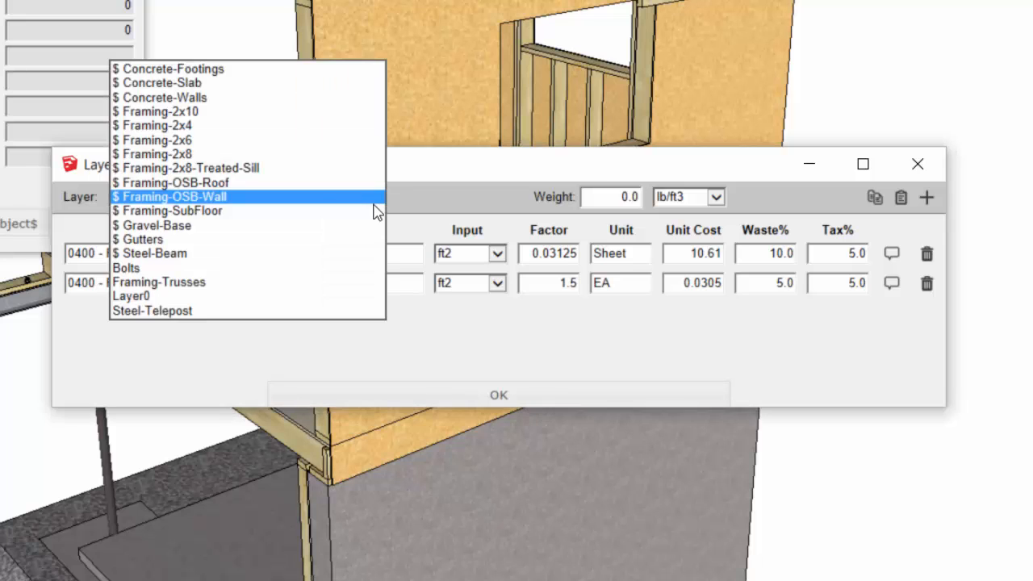
click(171, 211)
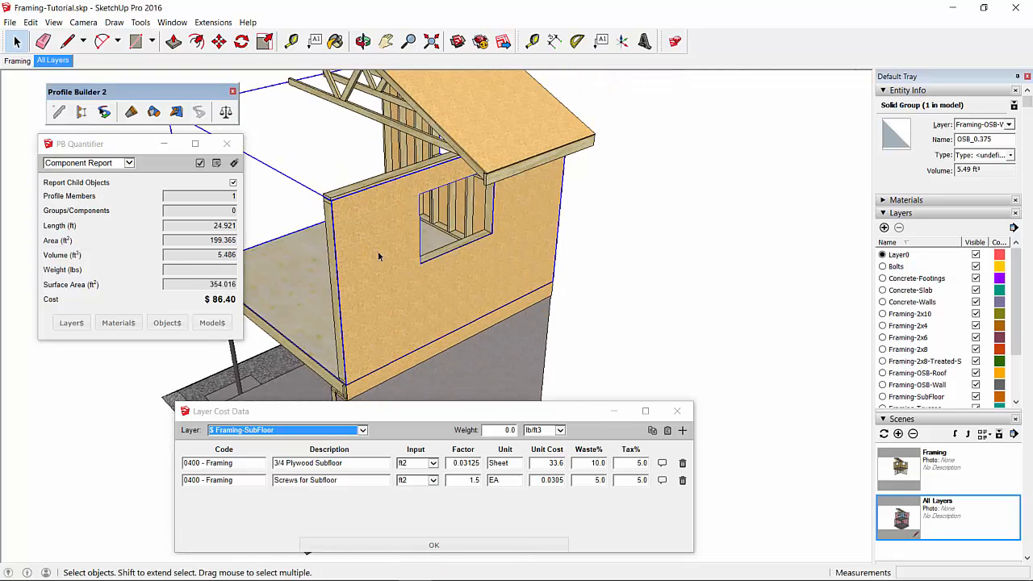
mouse_move(379, 294)
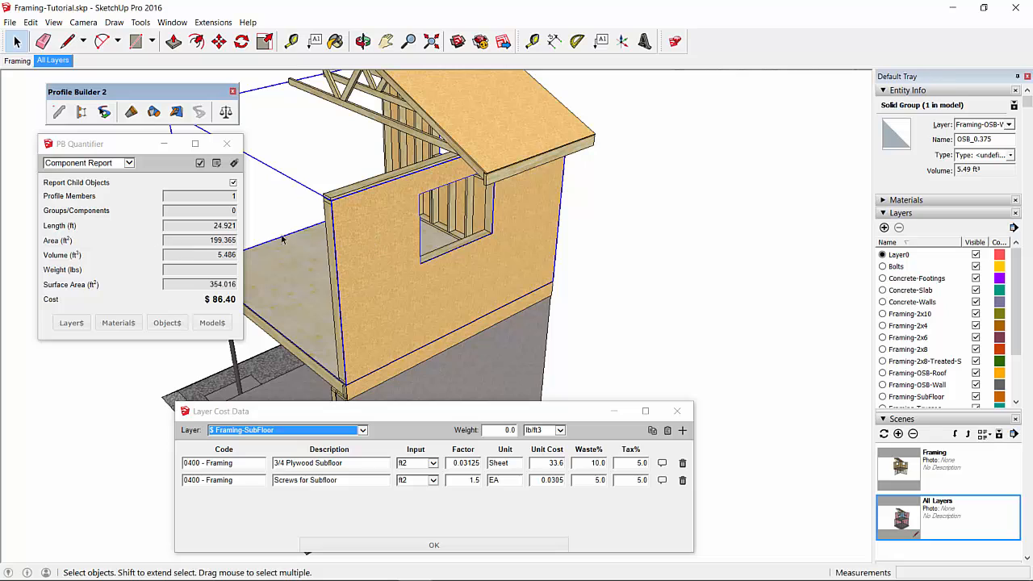
mouse_move(409, 238)
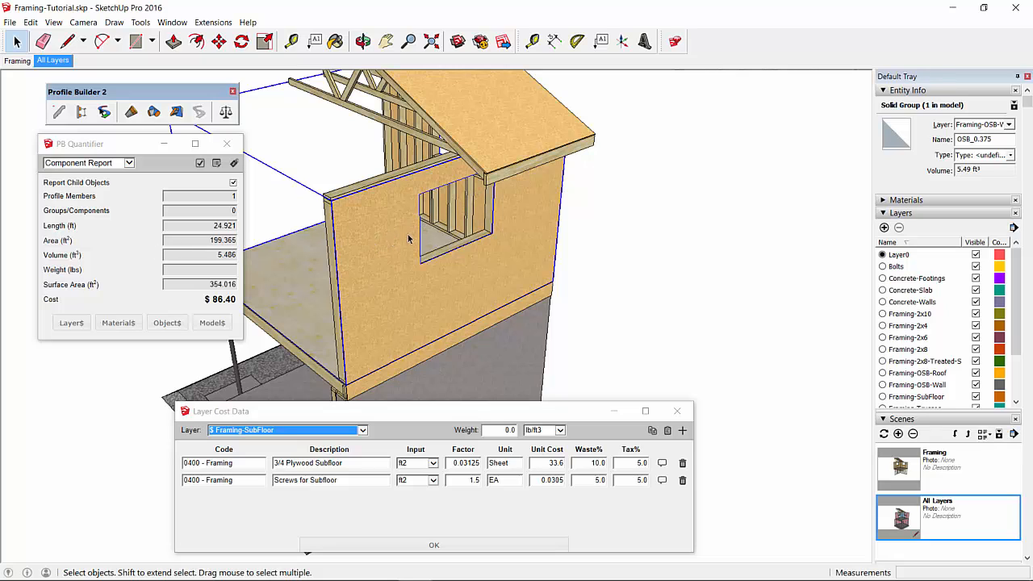
mouse_move(400, 269)
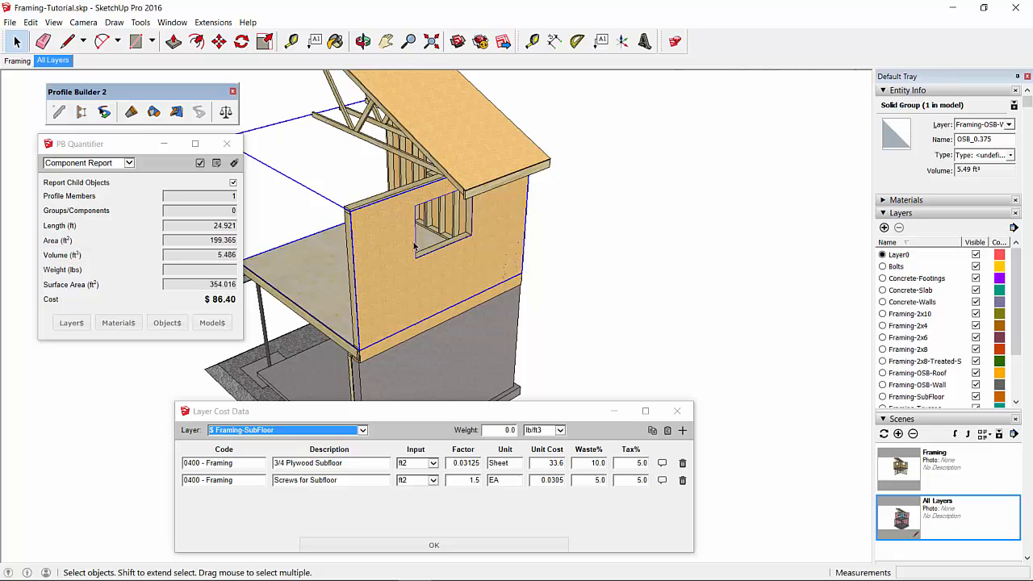
mouse_move(401, 310)
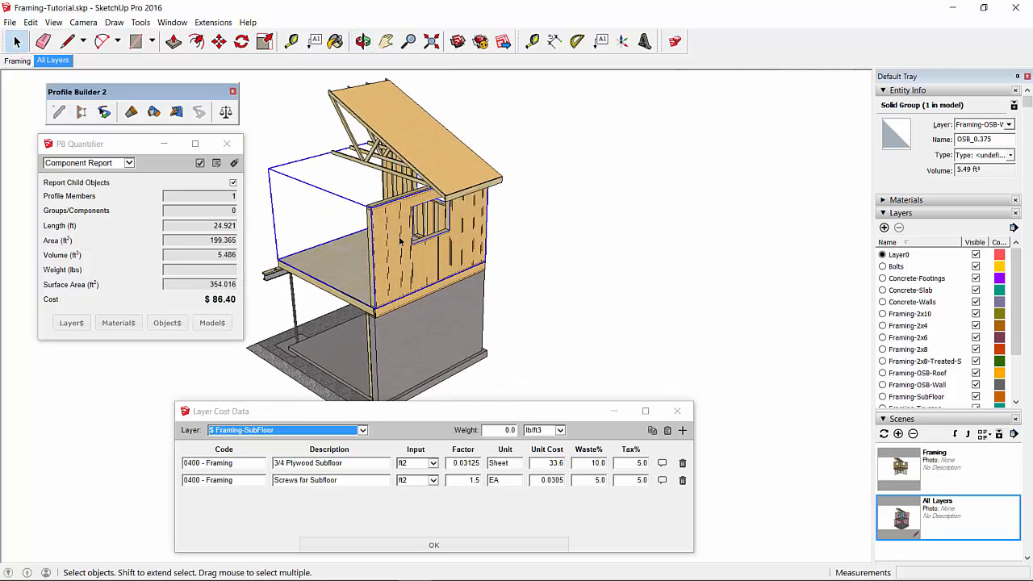
mouse_move(409, 269)
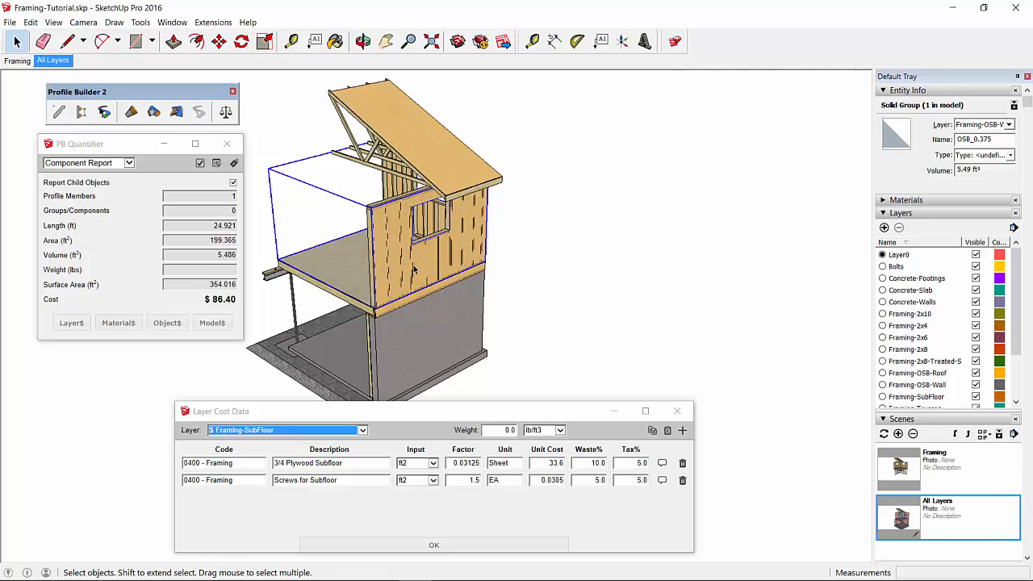
mouse_move(444, 245)
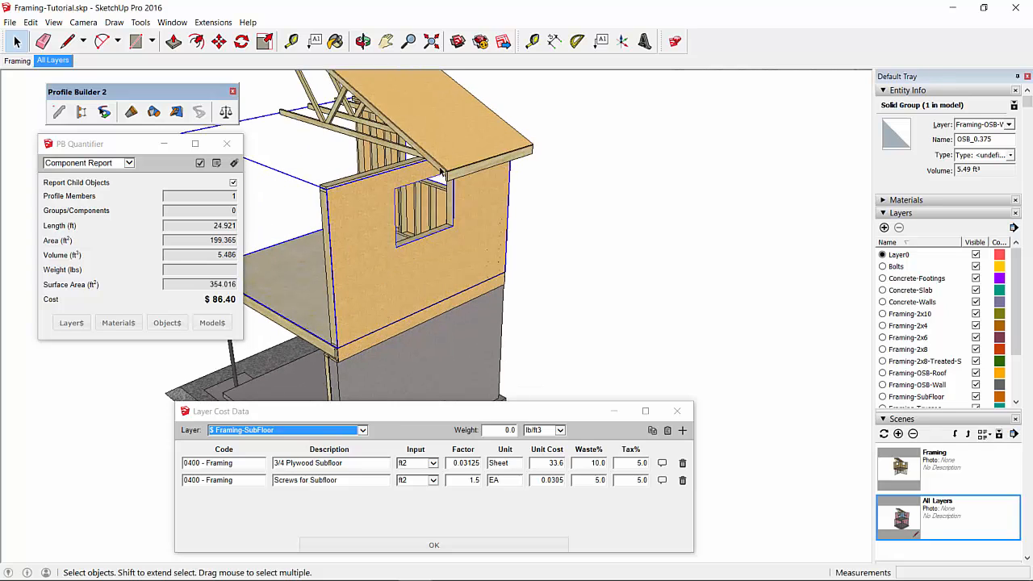
mouse_move(407, 241)
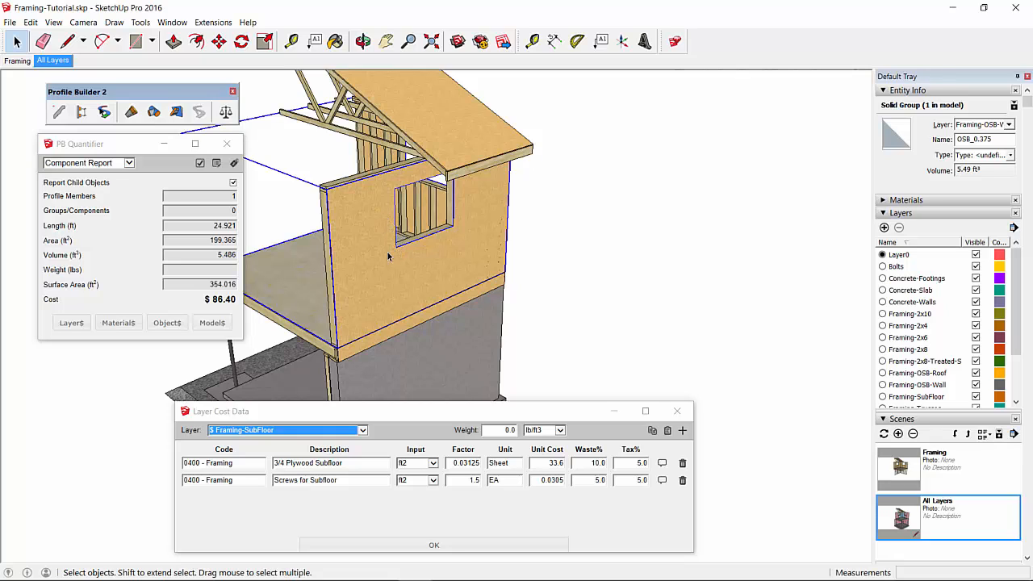
mouse_move(488, 233)
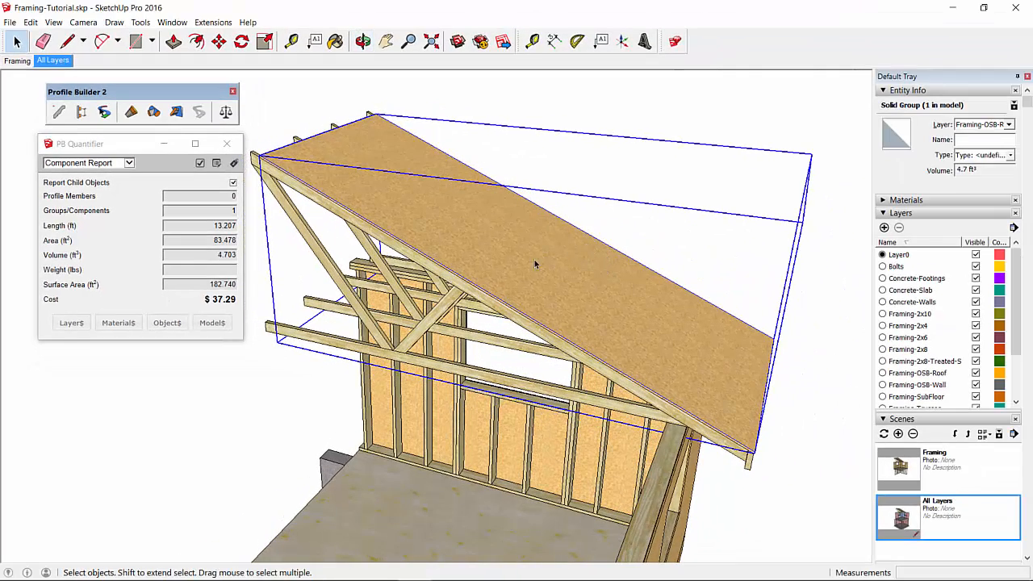
mouse_move(552, 257)
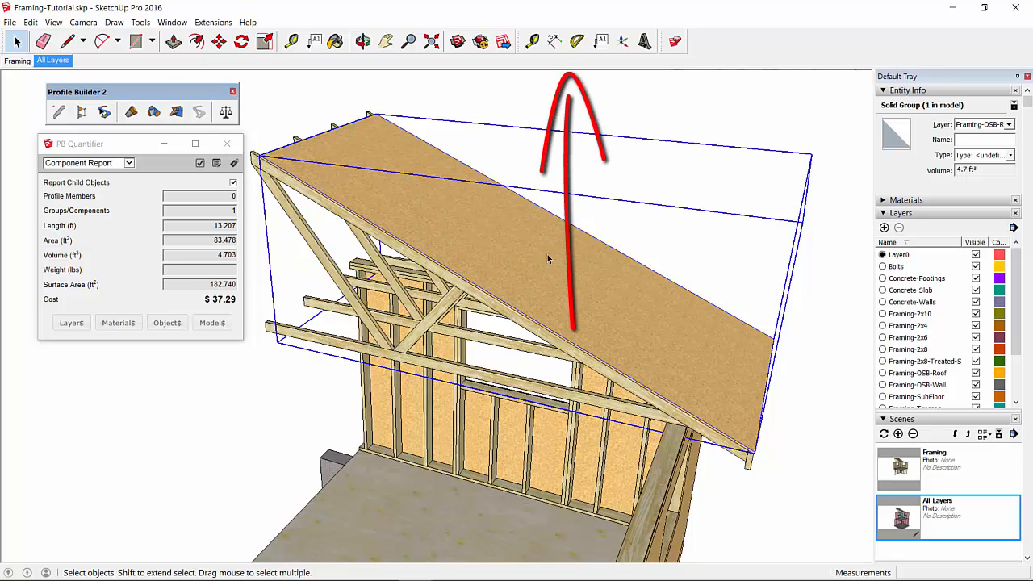
mouse_move(549, 252)
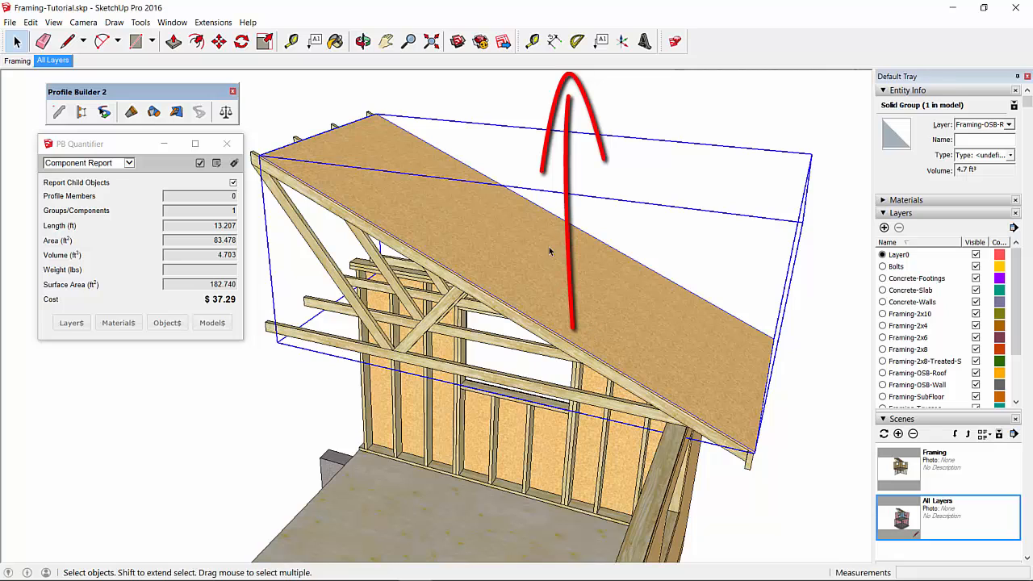
mouse_move(537, 238)
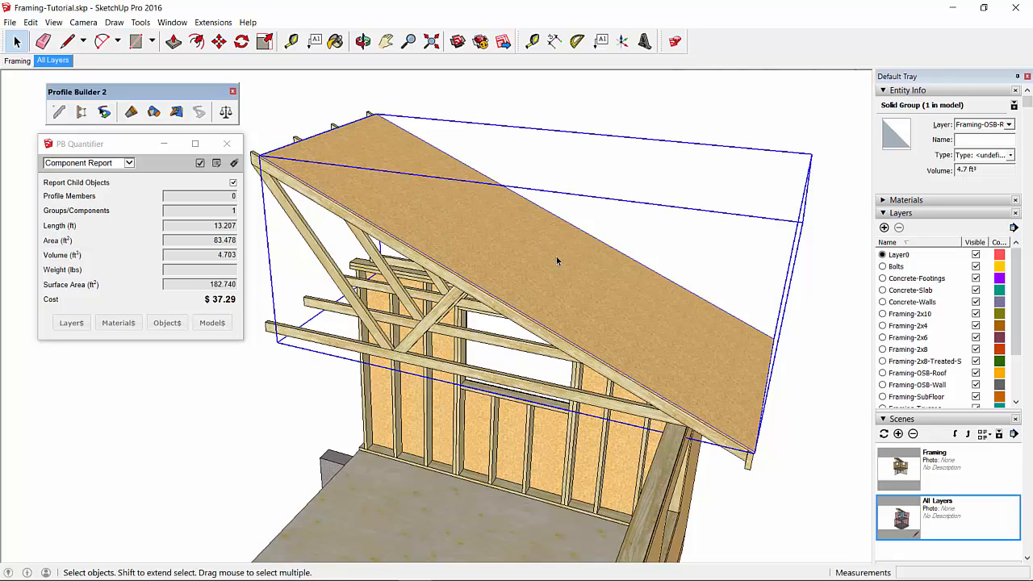
mouse_move(664, 338)
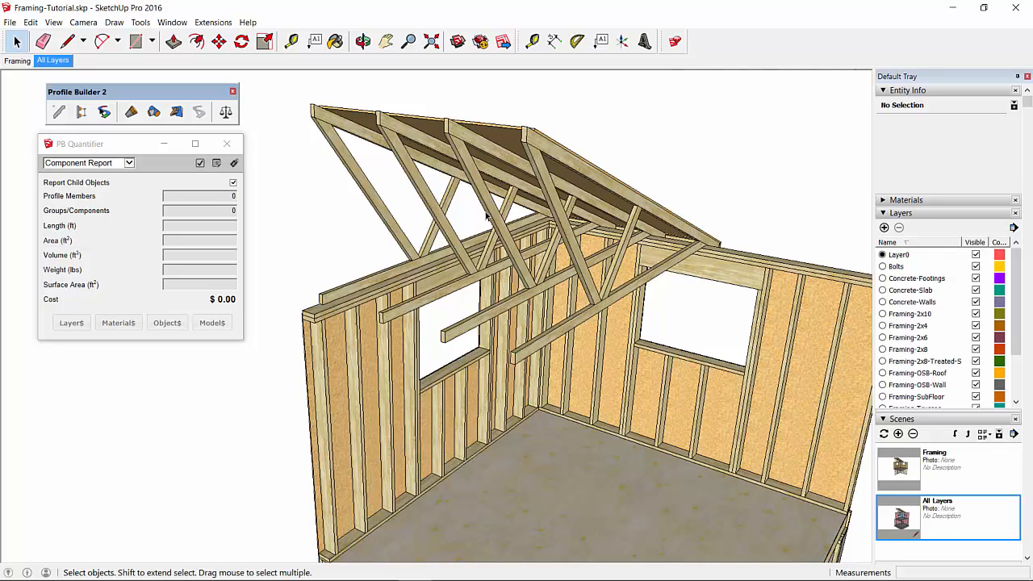
mouse_move(498, 195)
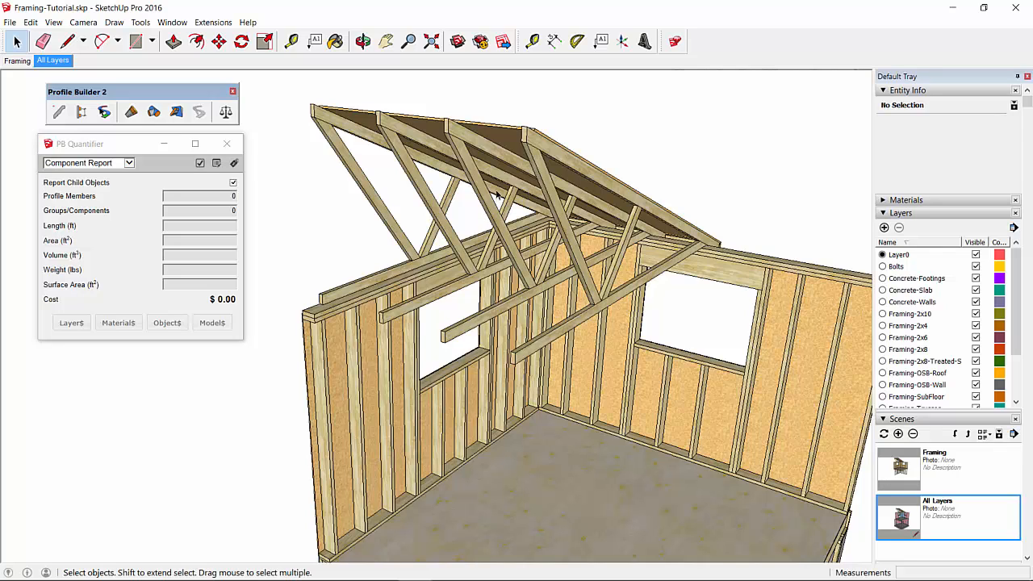
mouse_move(511, 229)
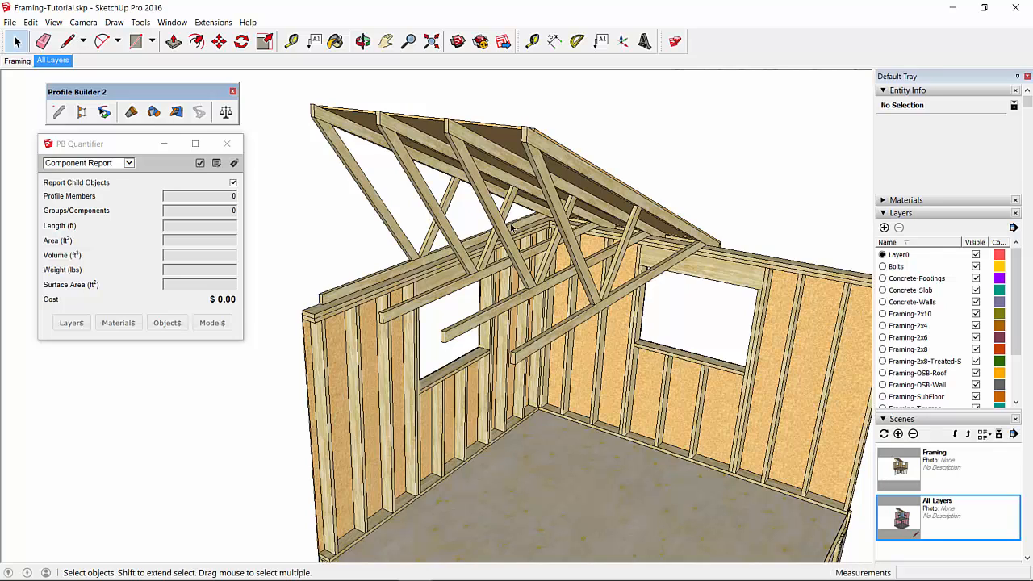
mouse_move(490, 202)
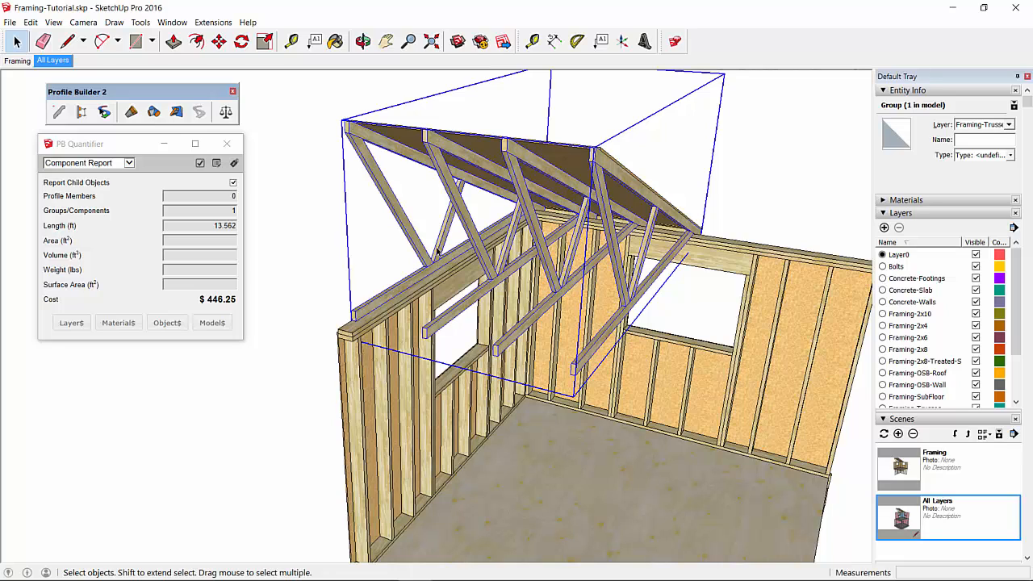
mouse_move(302, 277)
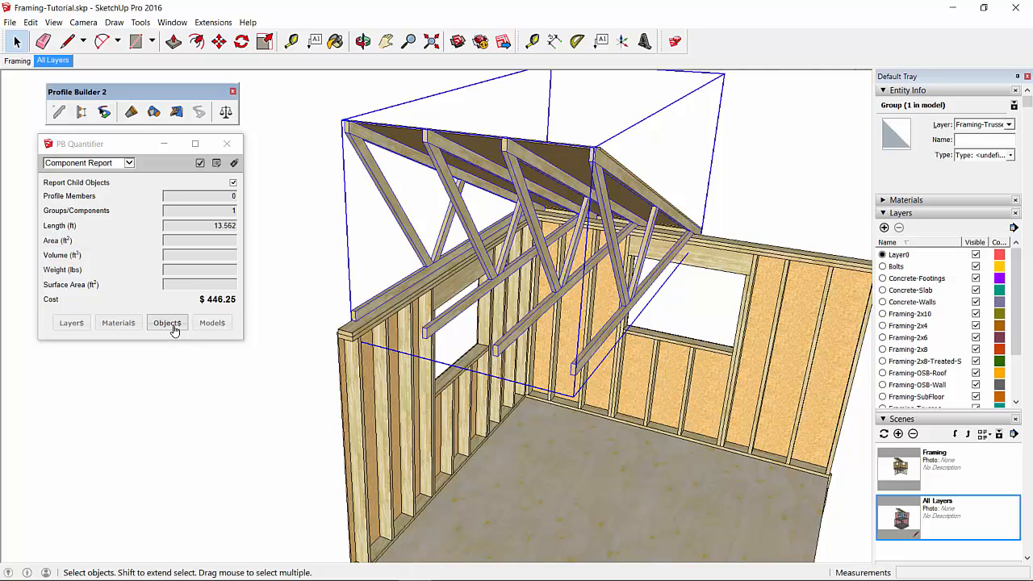
View the truss group's Truss Package cost, 425 each plus 5% tax
click(167, 323)
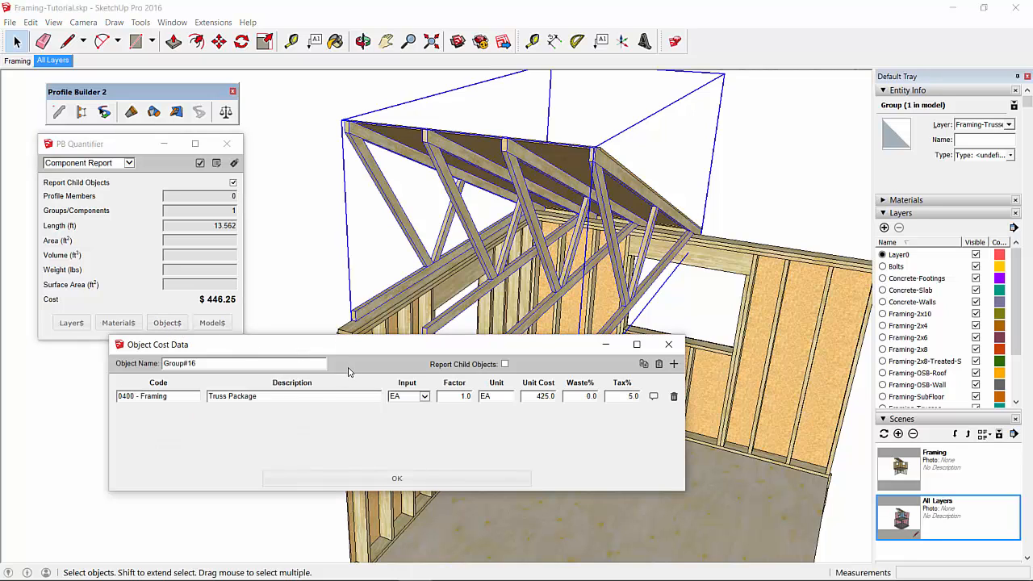
mouse_move(306, 395)
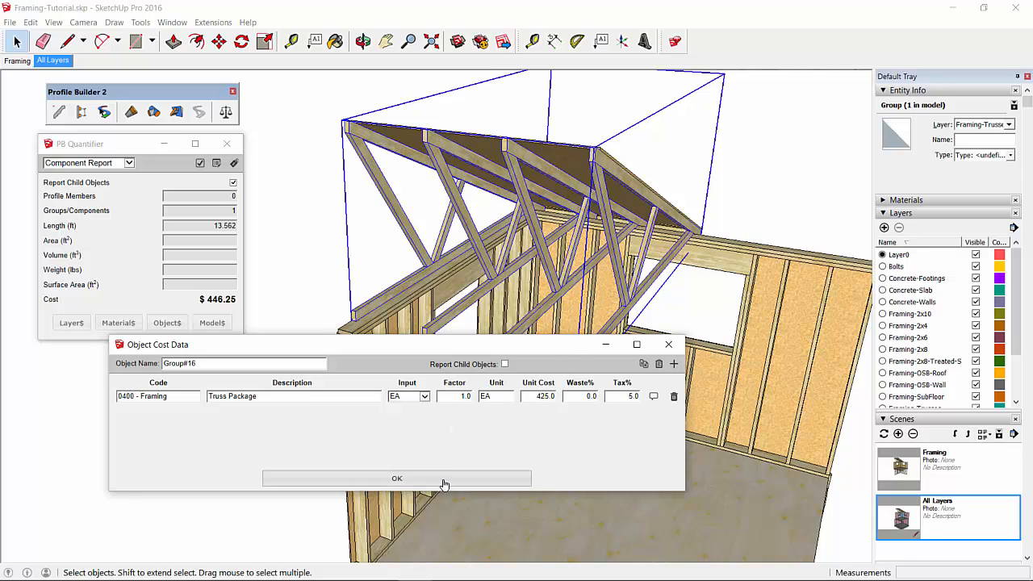
click(396, 478)
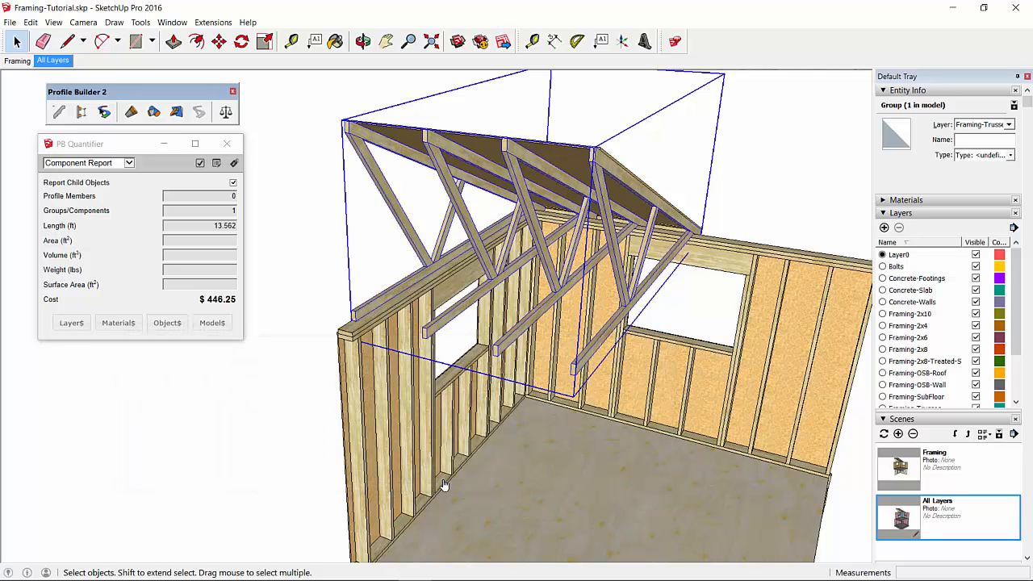
mouse_move(363, 318)
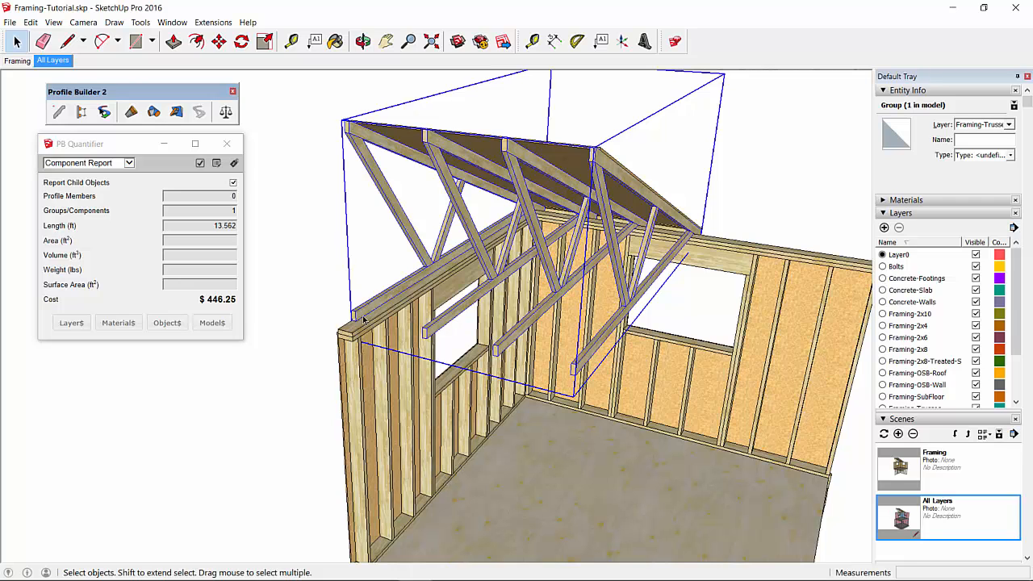
Deselect everything and open Model Cost Data showing the 800 Framers Labour Quote
click(452, 307)
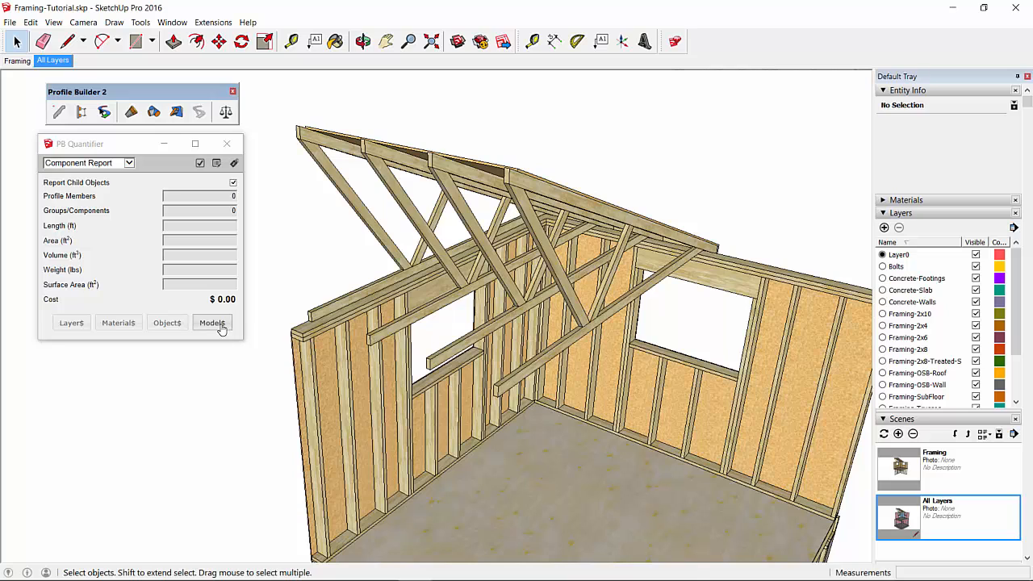
click(212, 323)
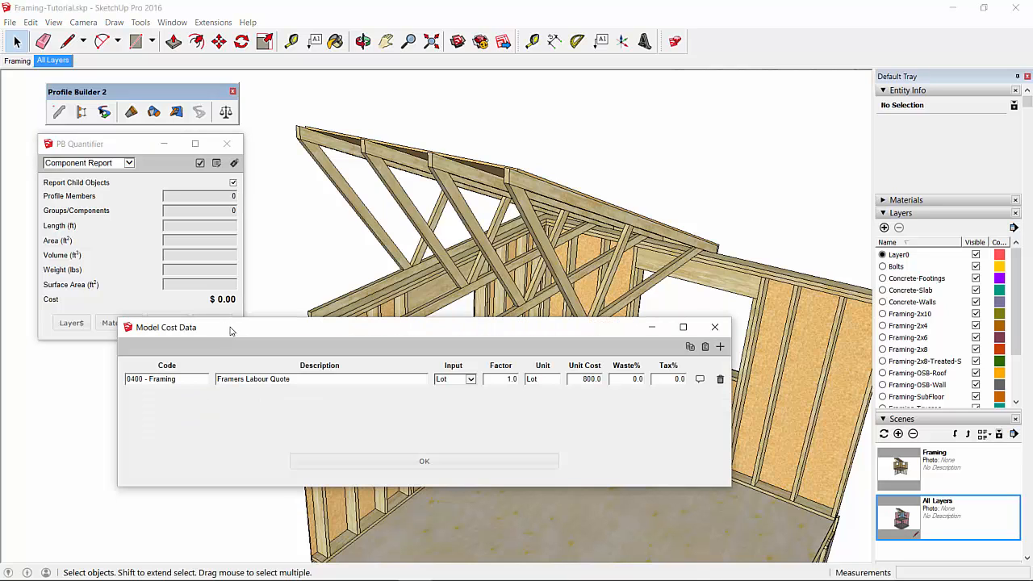
drag(230, 327, 331, 294)
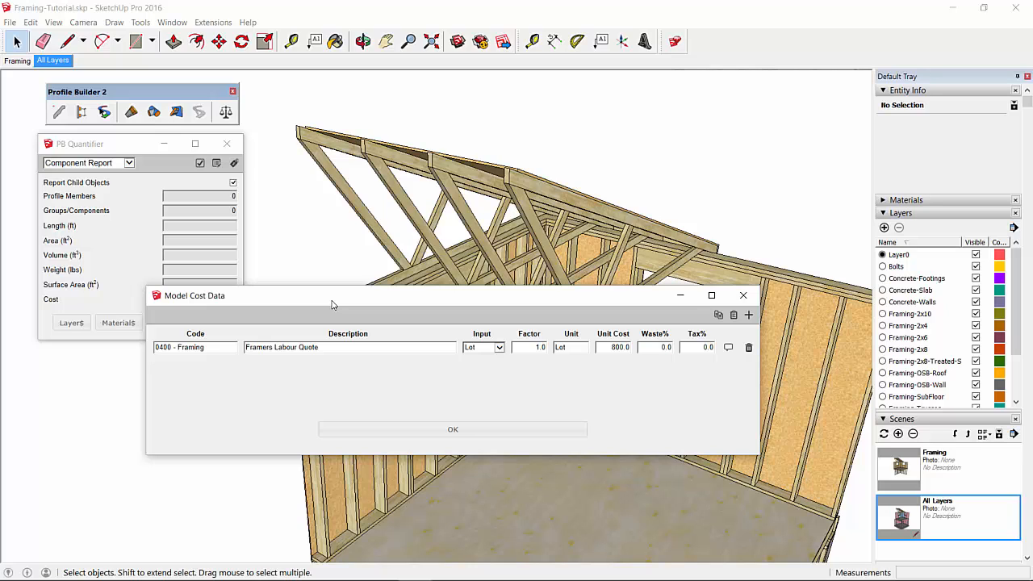
mouse_move(480, 322)
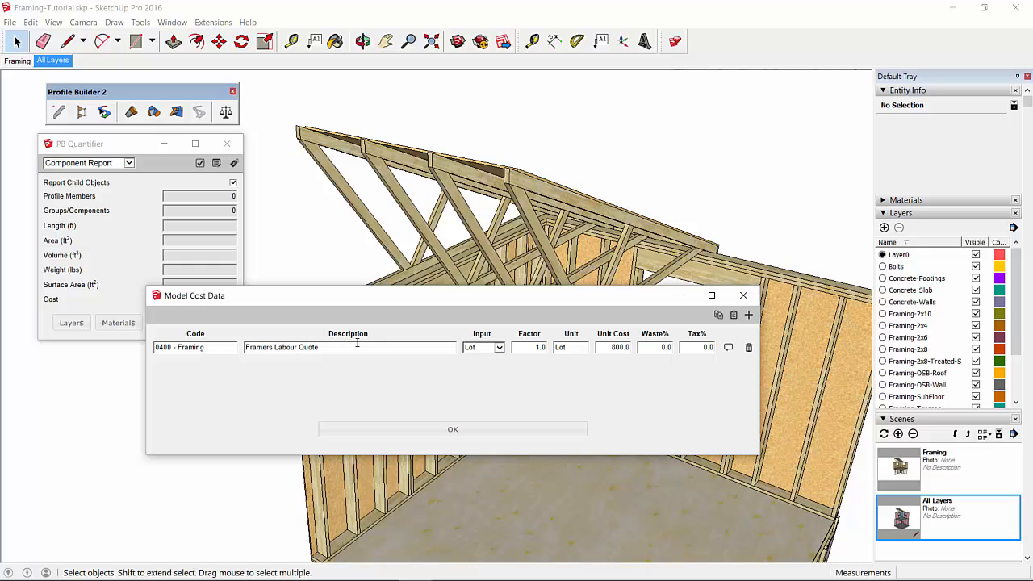
mouse_move(636, 348)
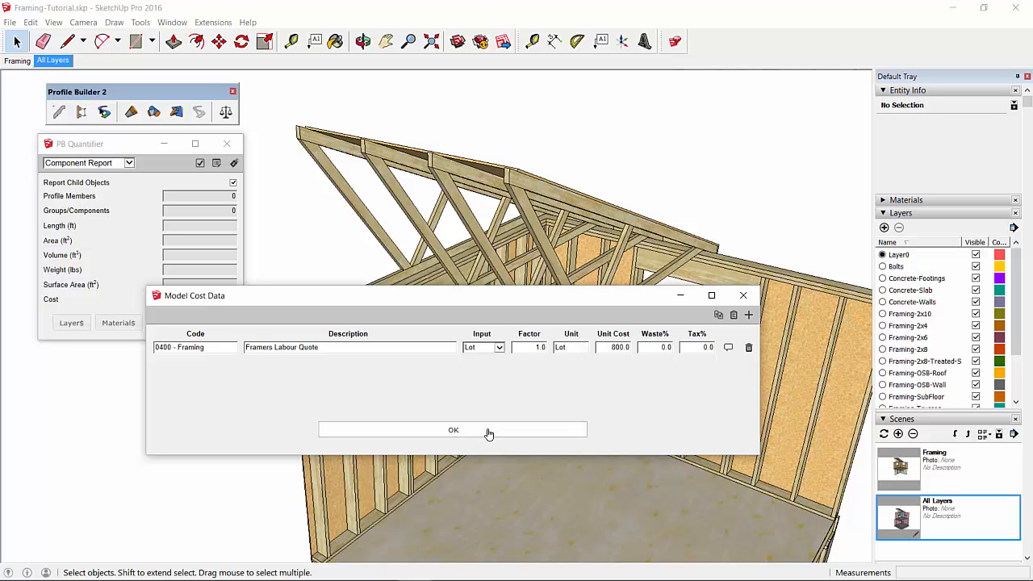
Close the cost data and generate the Framing scene's $2,052.06 Cost Detail Report
click(453, 430)
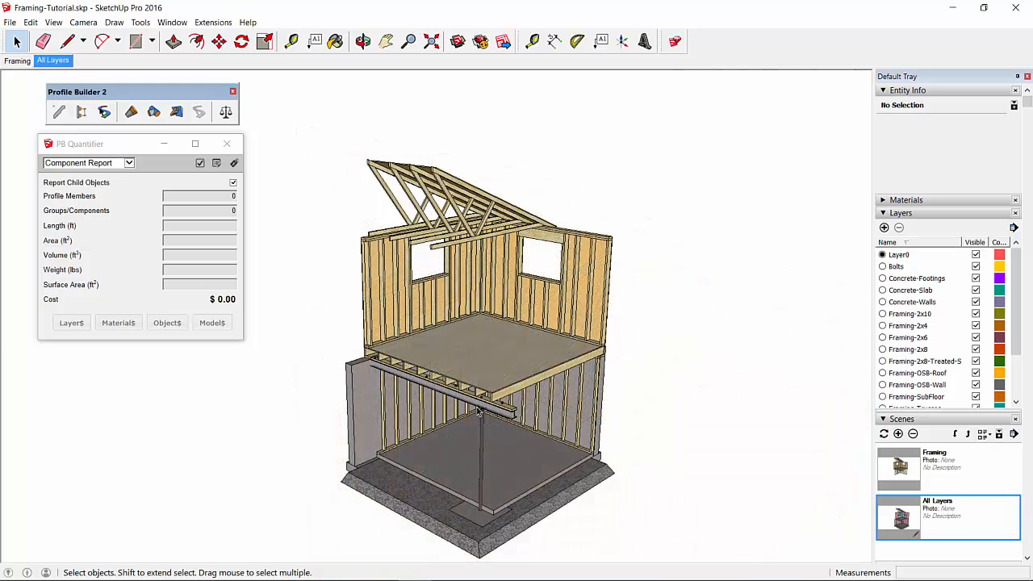
mouse_move(521, 399)
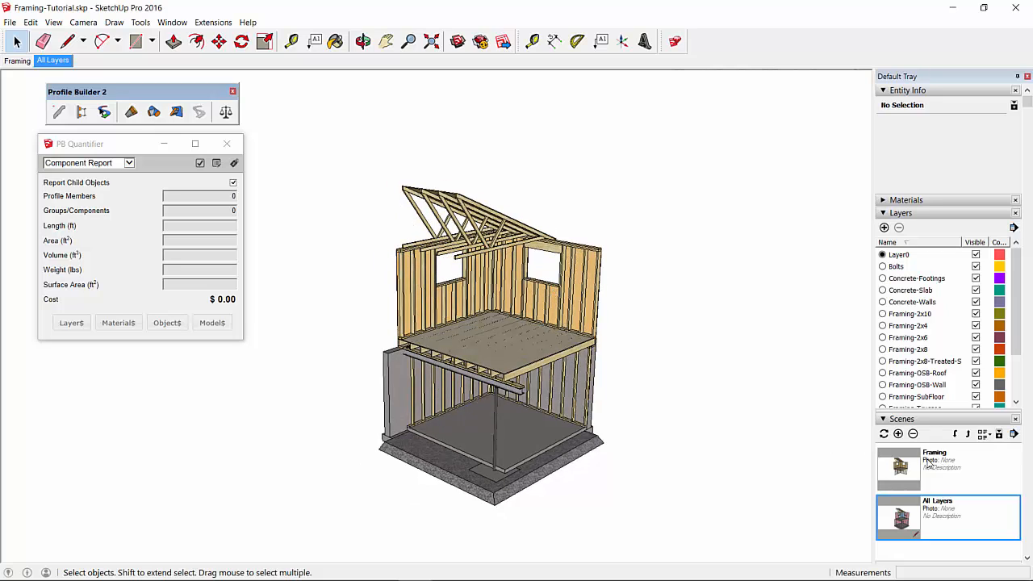
mouse_move(917, 469)
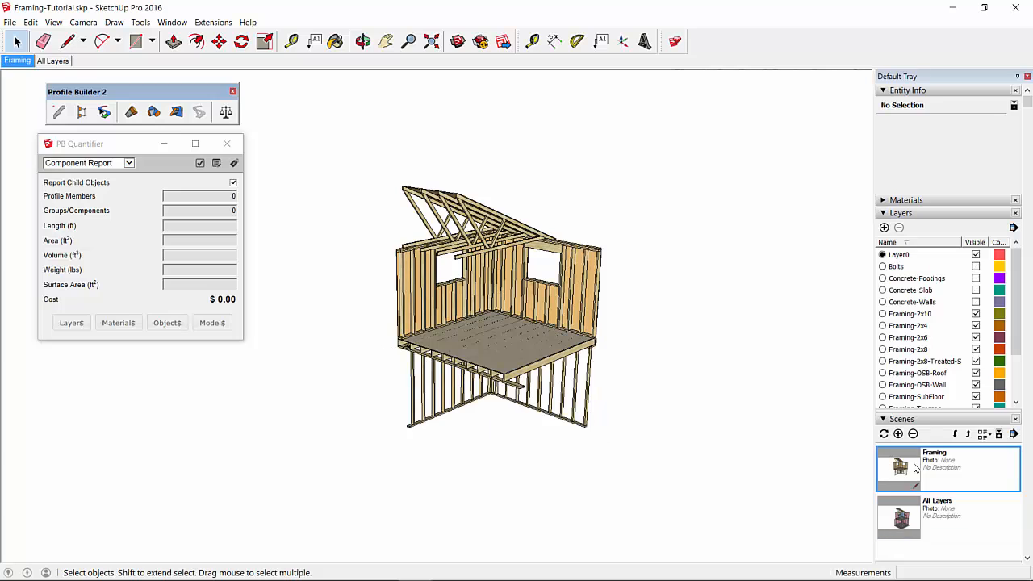
click(362, 41)
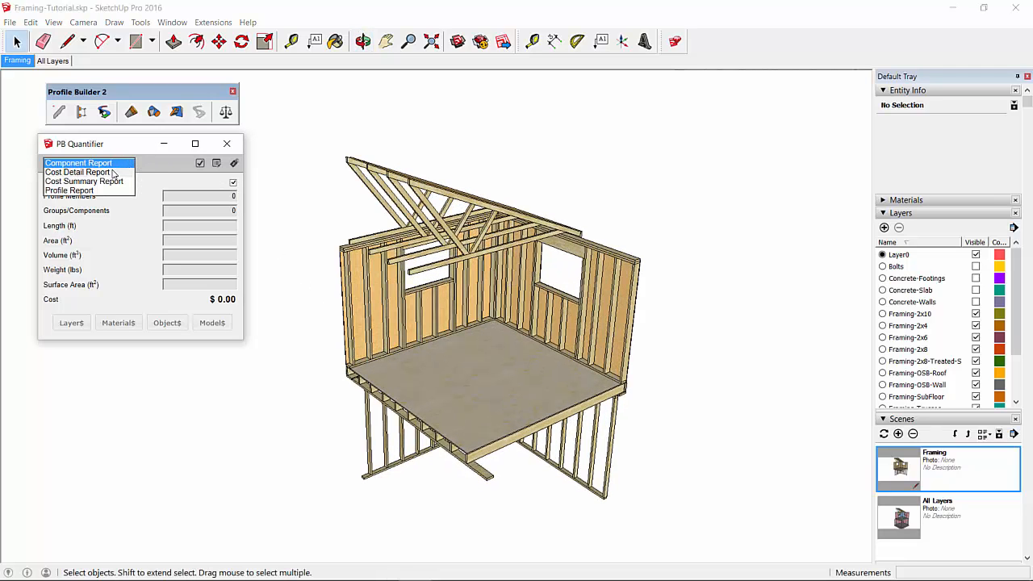
click(77, 172)
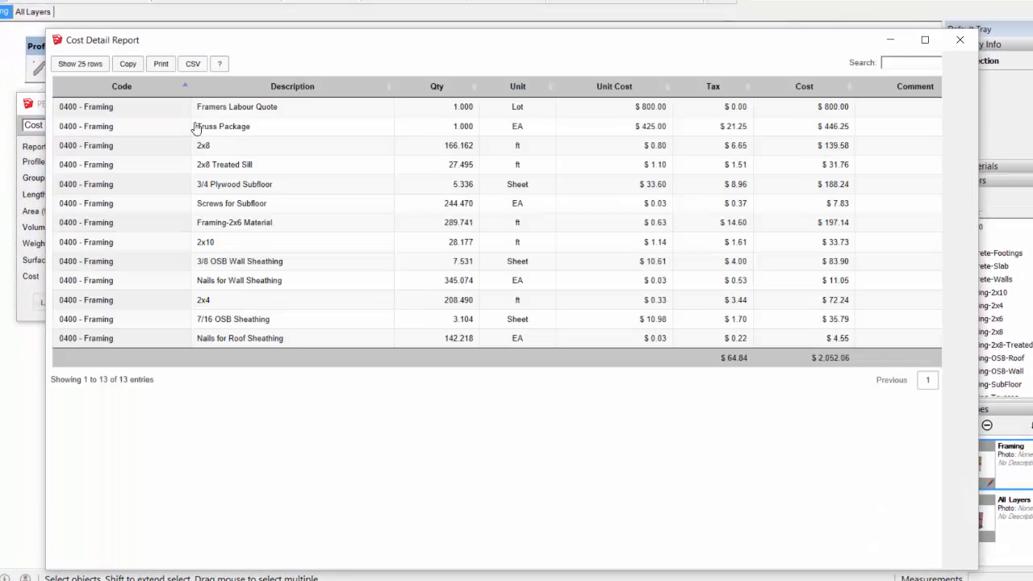